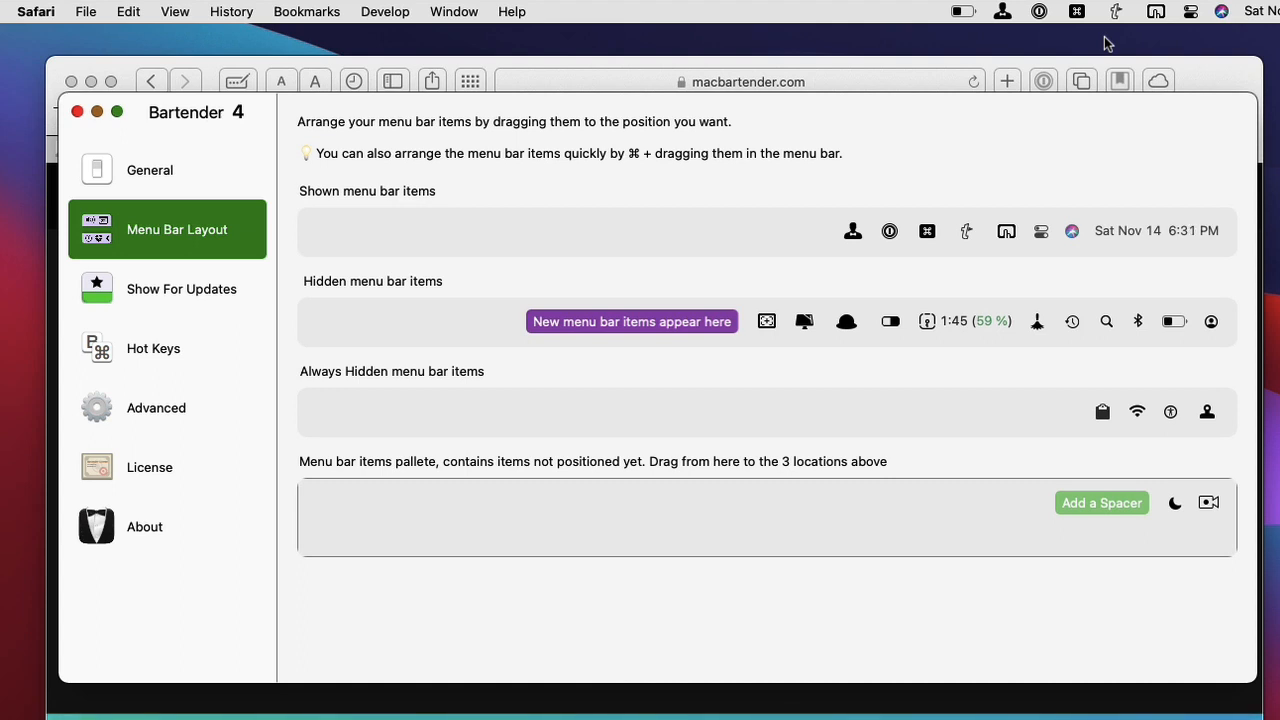
{"action": "mouse_move", "coordinate": [1154, 118]}
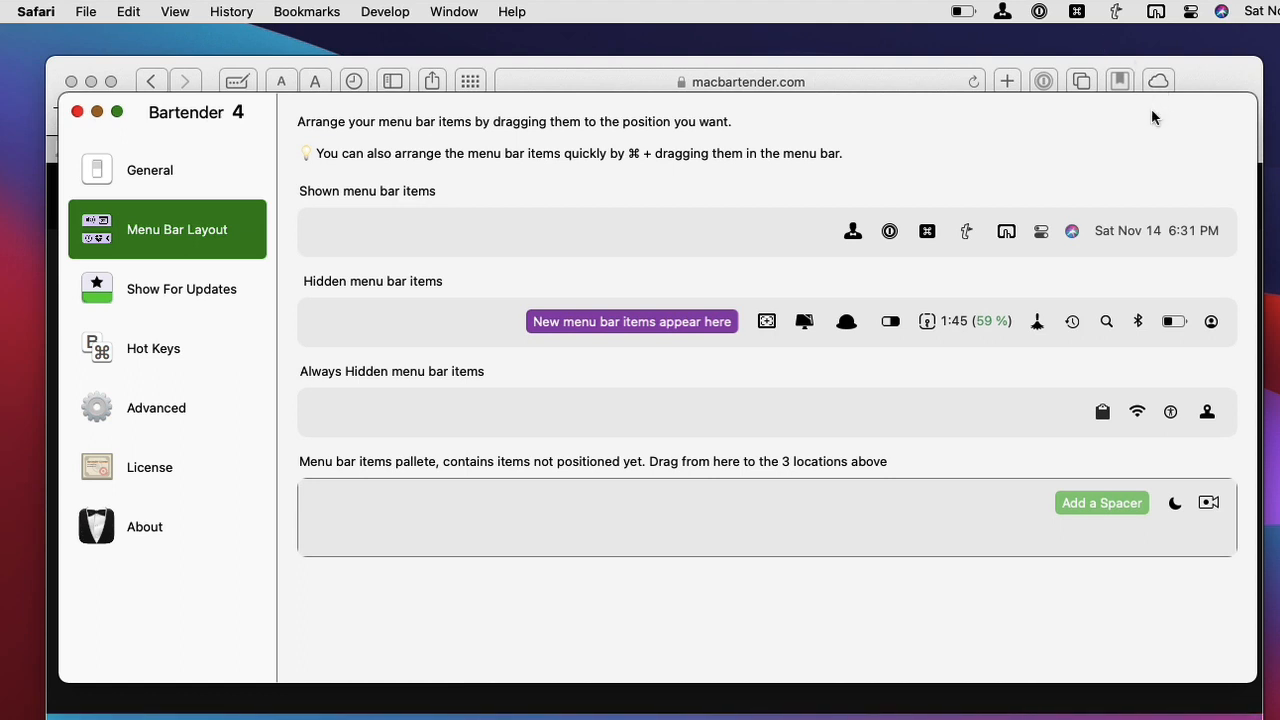
{"action": "mouse_move", "coordinate": [1112, 116]}
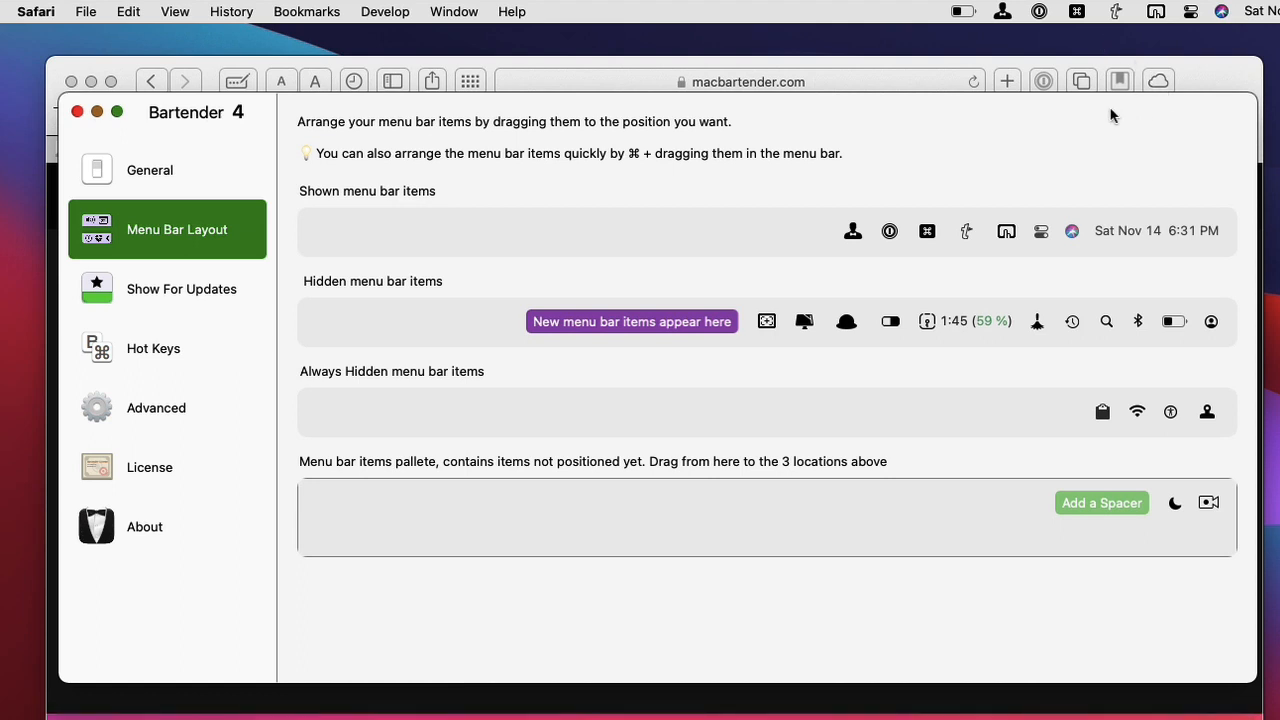
Bring up Bartender's quick search of menu bar items from its menu bar icon
{"action": "left_click", "coordinate": [1002, 12]}
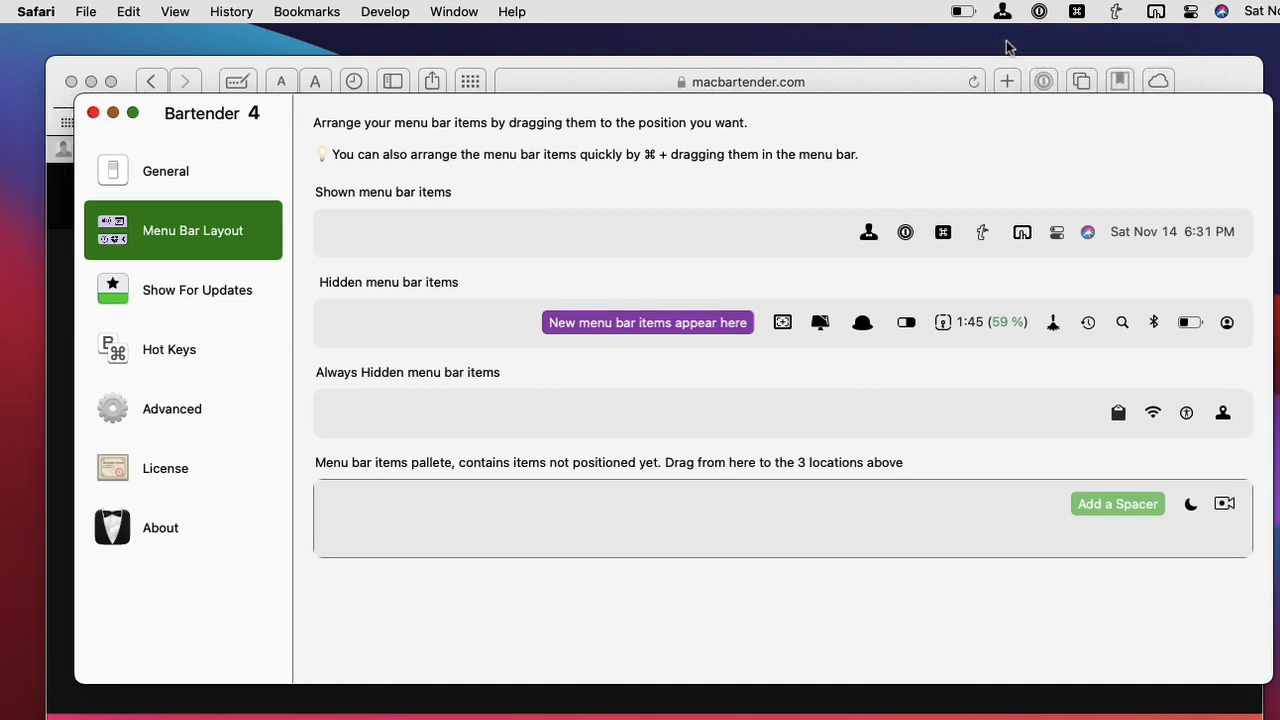
{"action": "mouse_move", "coordinate": [266, 158]}
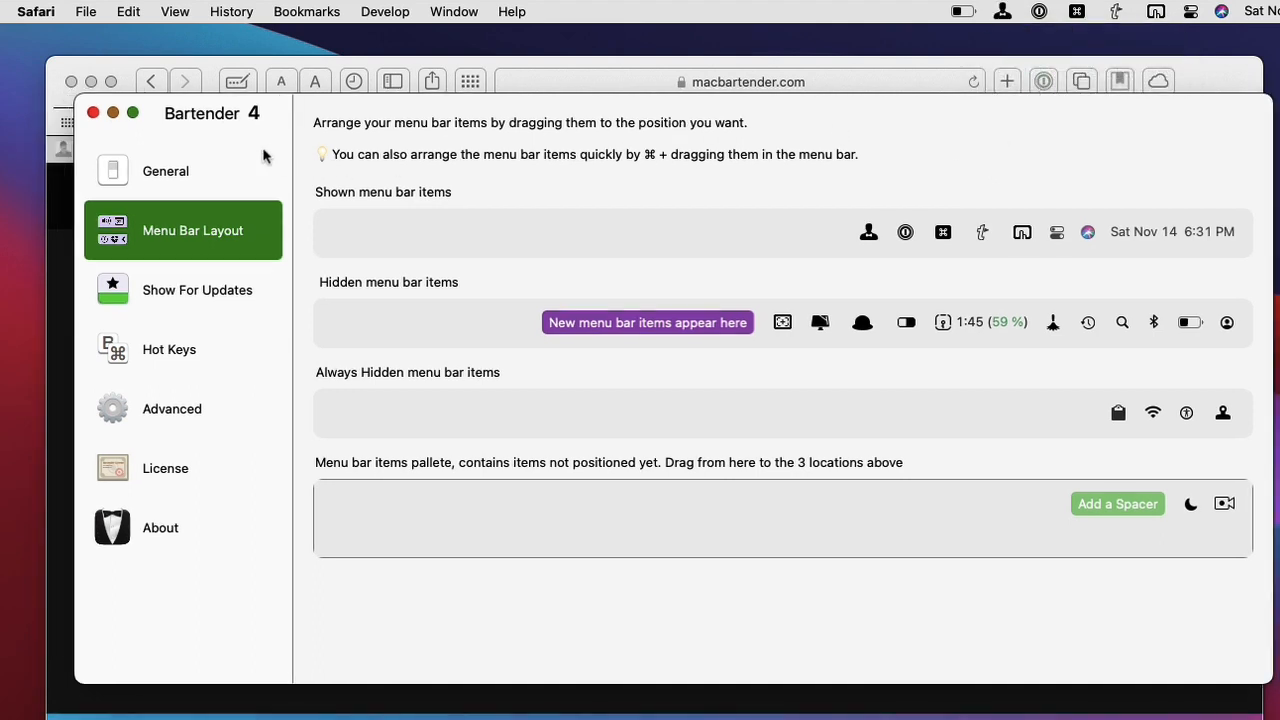
{"action": "mouse_move", "coordinate": [240, 304]}
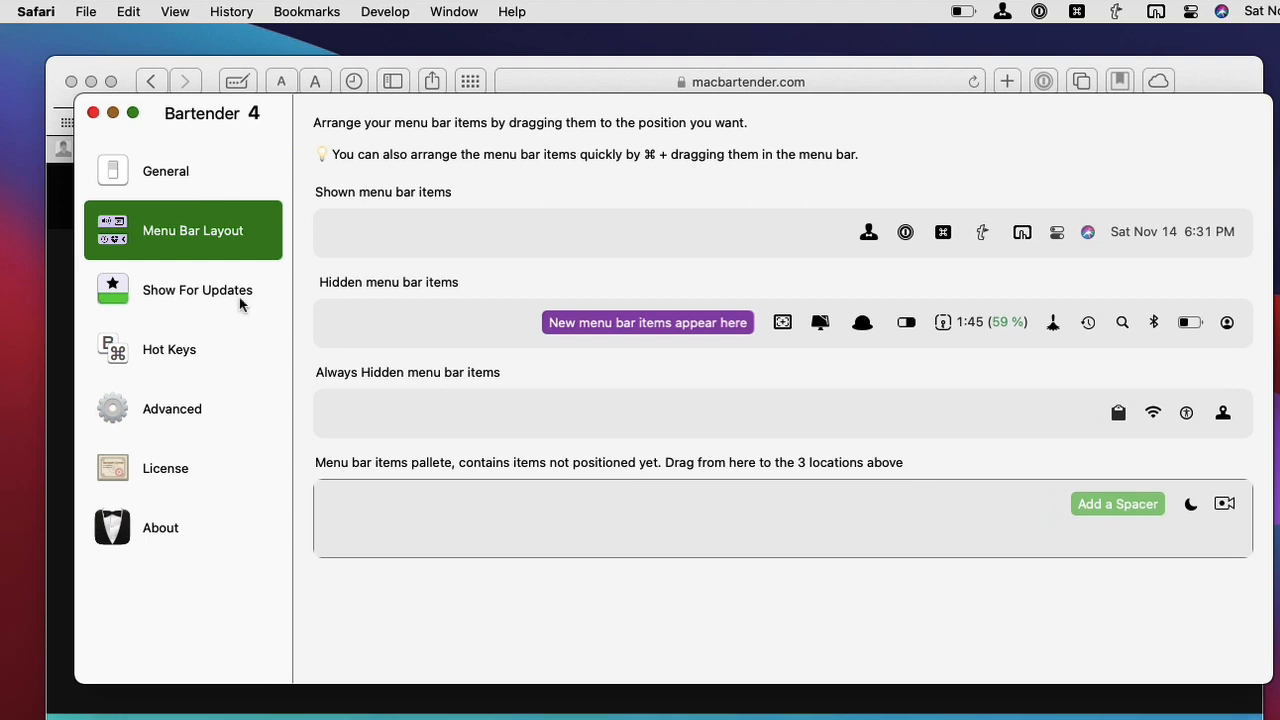
{"action": "mouse_move", "coordinate": [222, 240]}
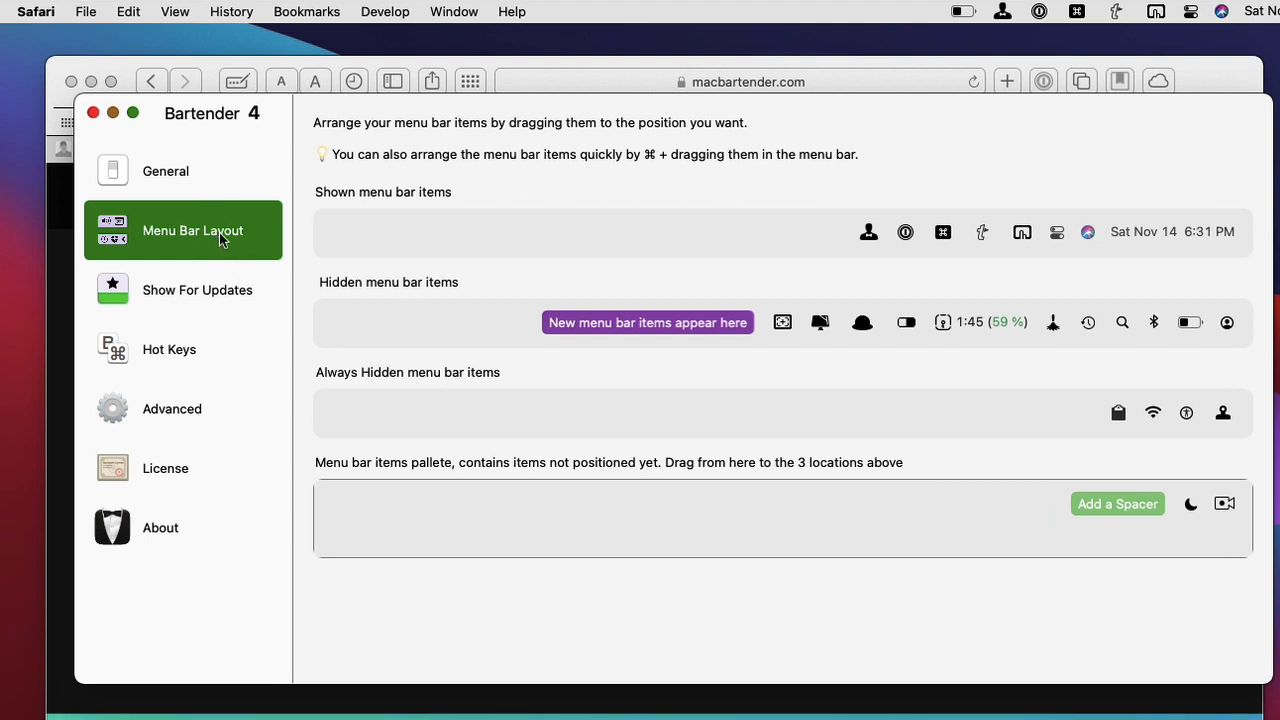
{"action": "mouse_move", "coordinate": [640, 240]}
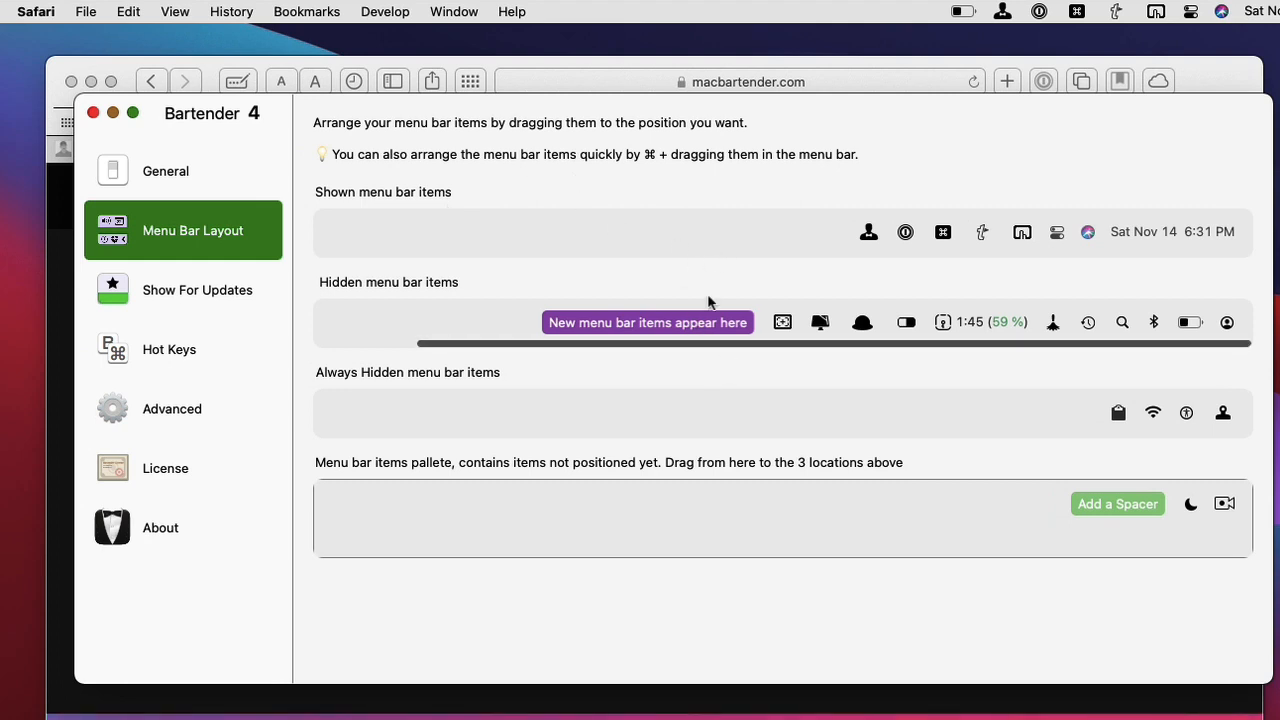
{"action": "mouse_move", "coordinate": [740, 254]}
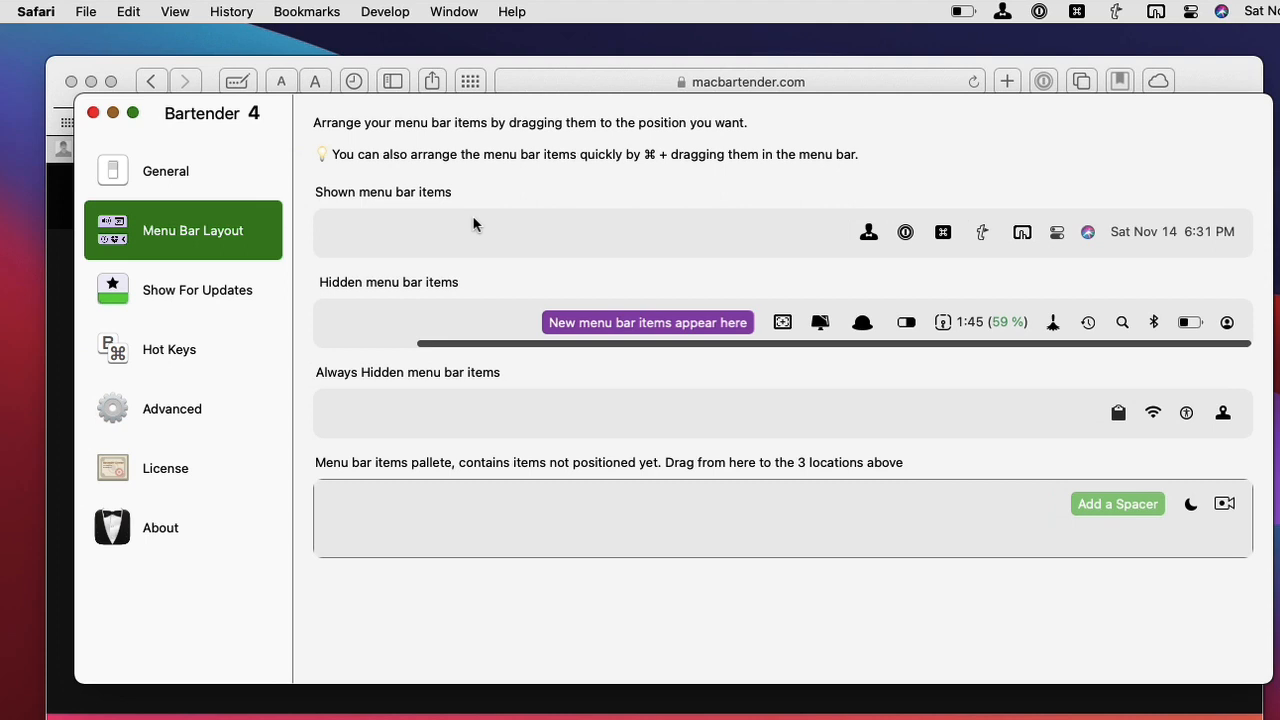
{"action": "mouse_move", "coordinate": [404, 208]}
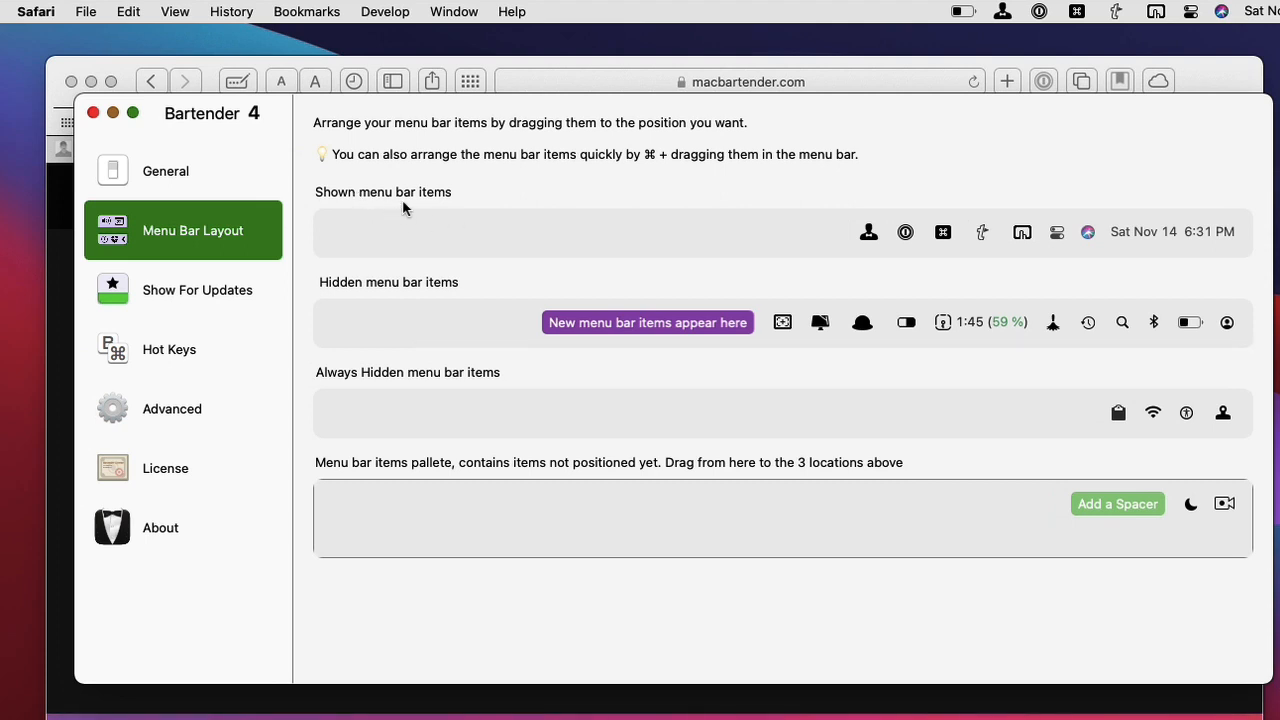
{"action": "mouse_move", "coordinate": [436, 206]}
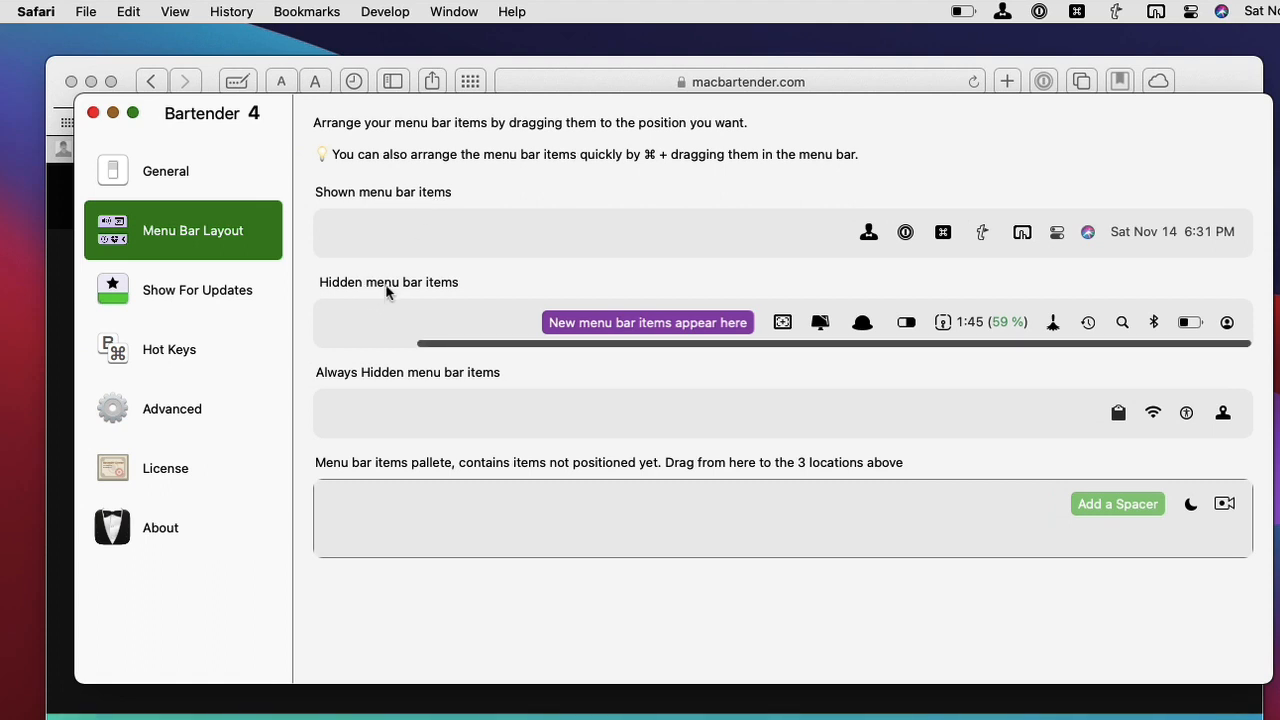
{"action": "mouse_move", "coordinate": [430, 302]}
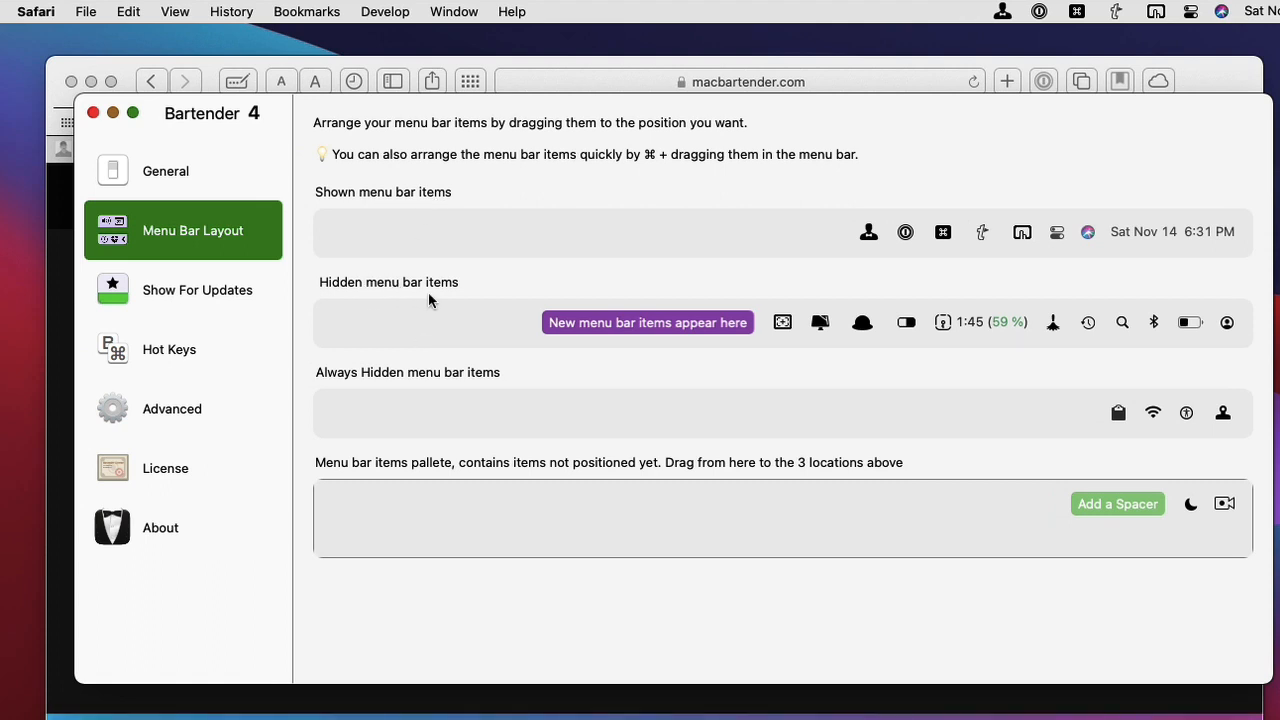
{"action": "mouse_move", "coordinate": [930, 8]}
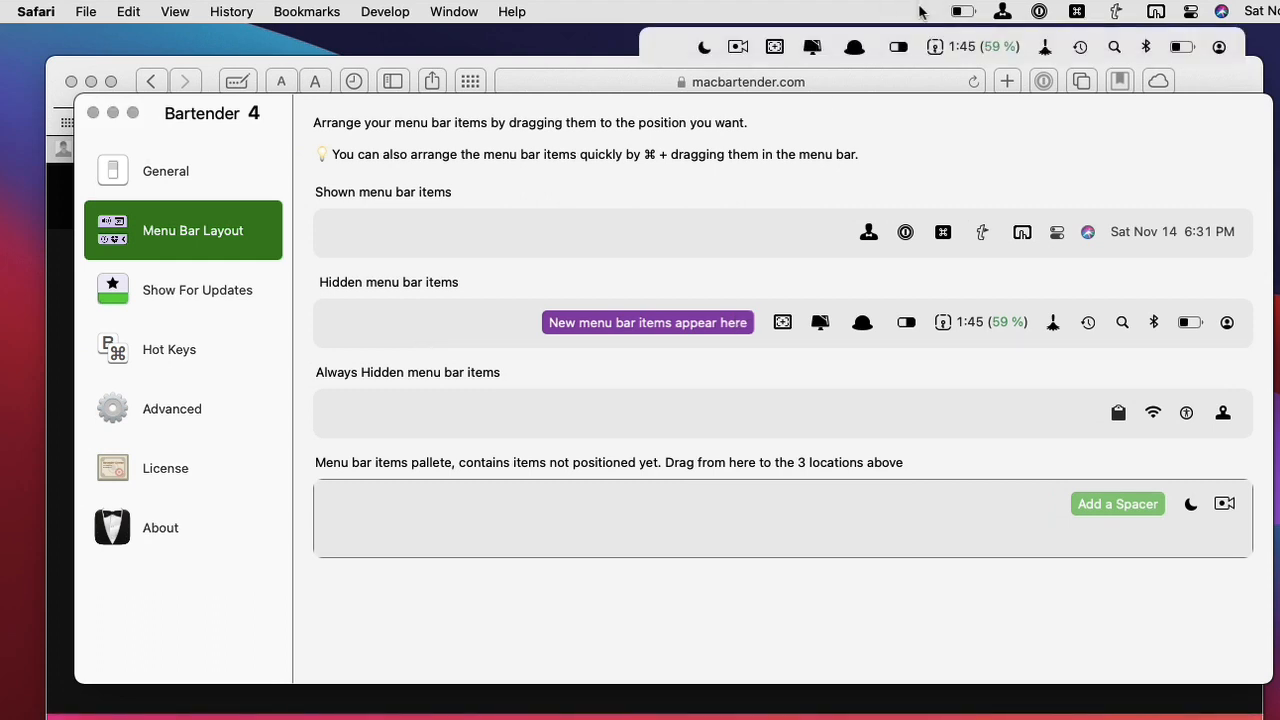
{"action": "mouse_move", "coordinate": [738, 48]}
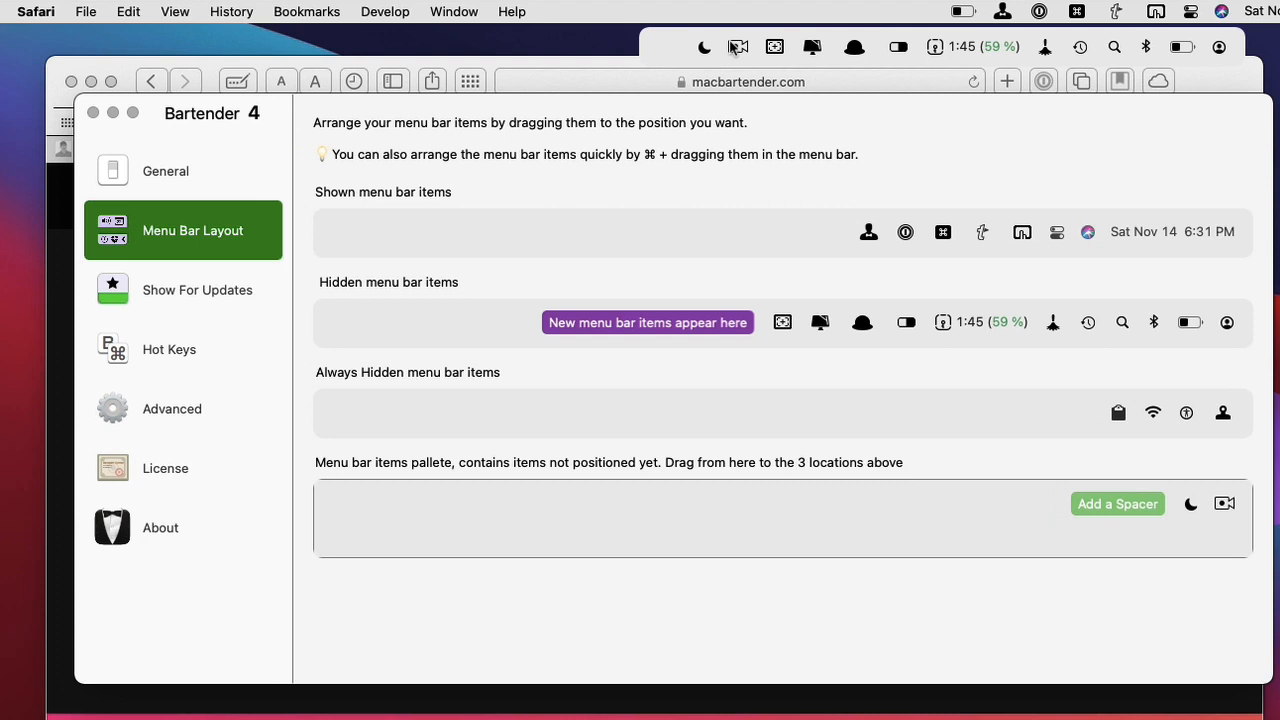
{"action": "mouse_move", "coordinate": [588, 460]}
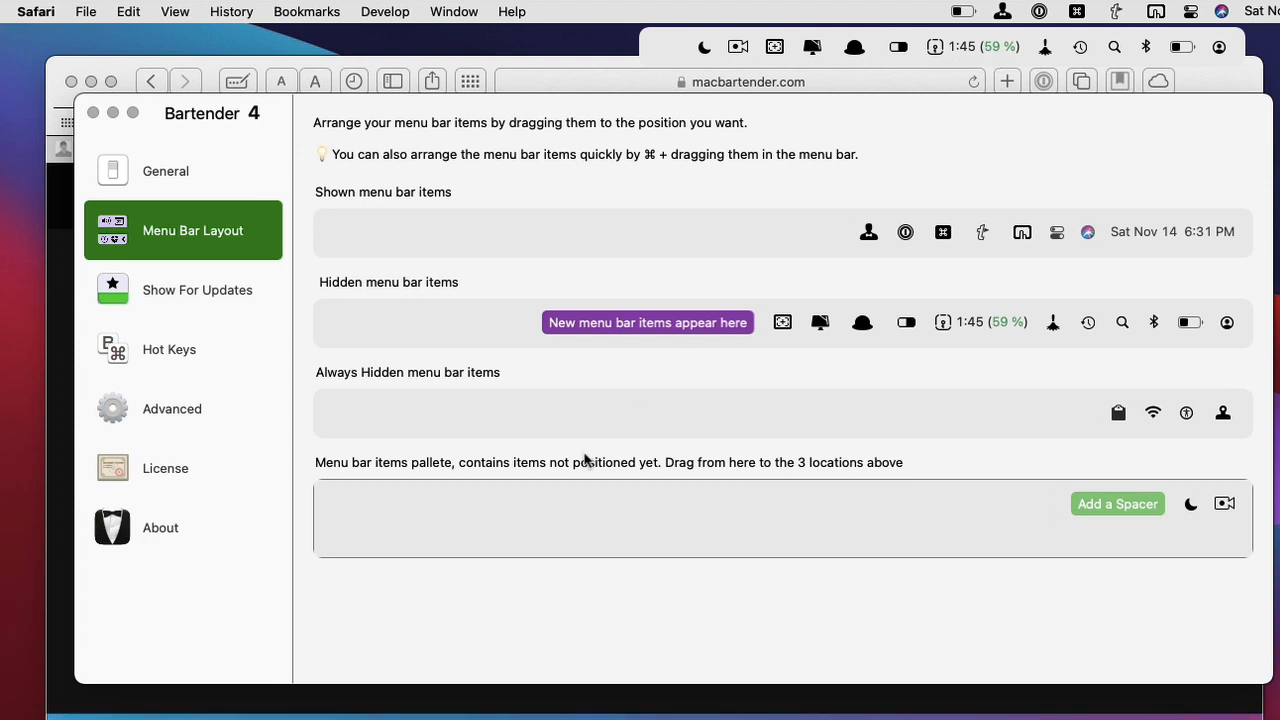
{"action": "mouse_move", "coordinate": [448, 414]}
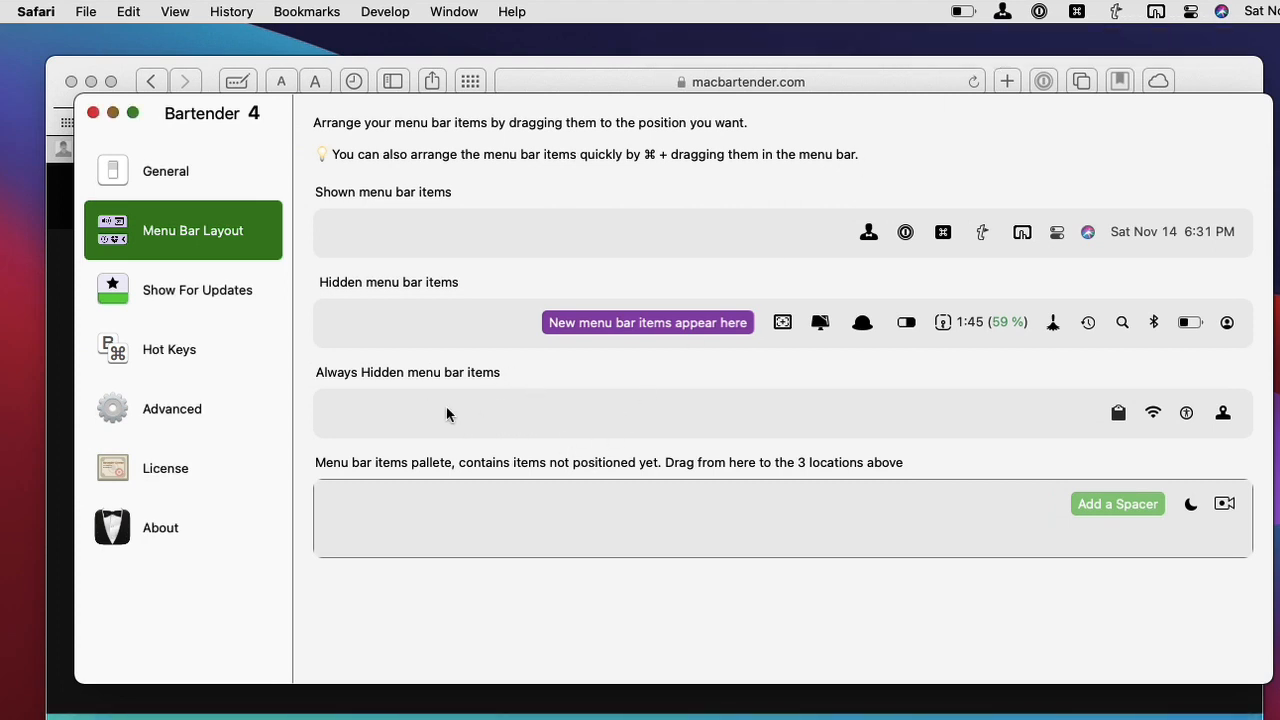
{"action": "mouse_move", "coordinate": [724, 414]}
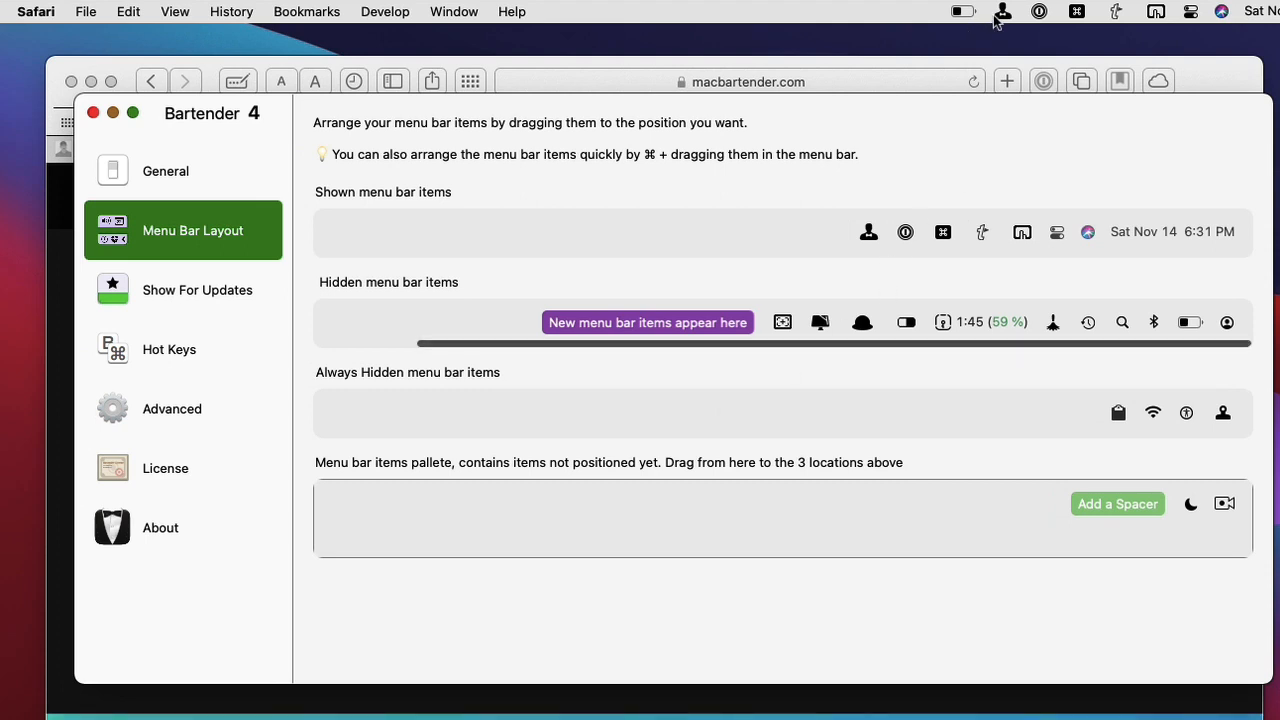
{"action": "left_click", "coordinate": [1004, 12]}
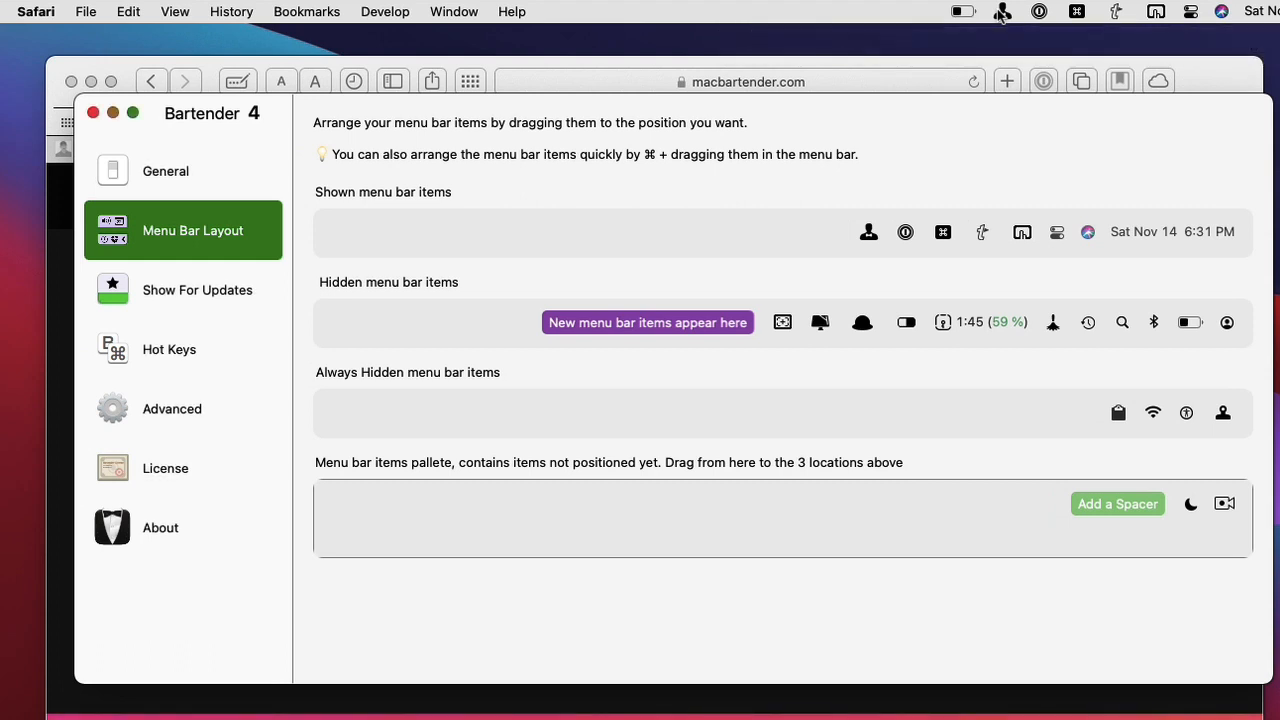
{"action": "left_click", "coordinate": [1002, 12]}
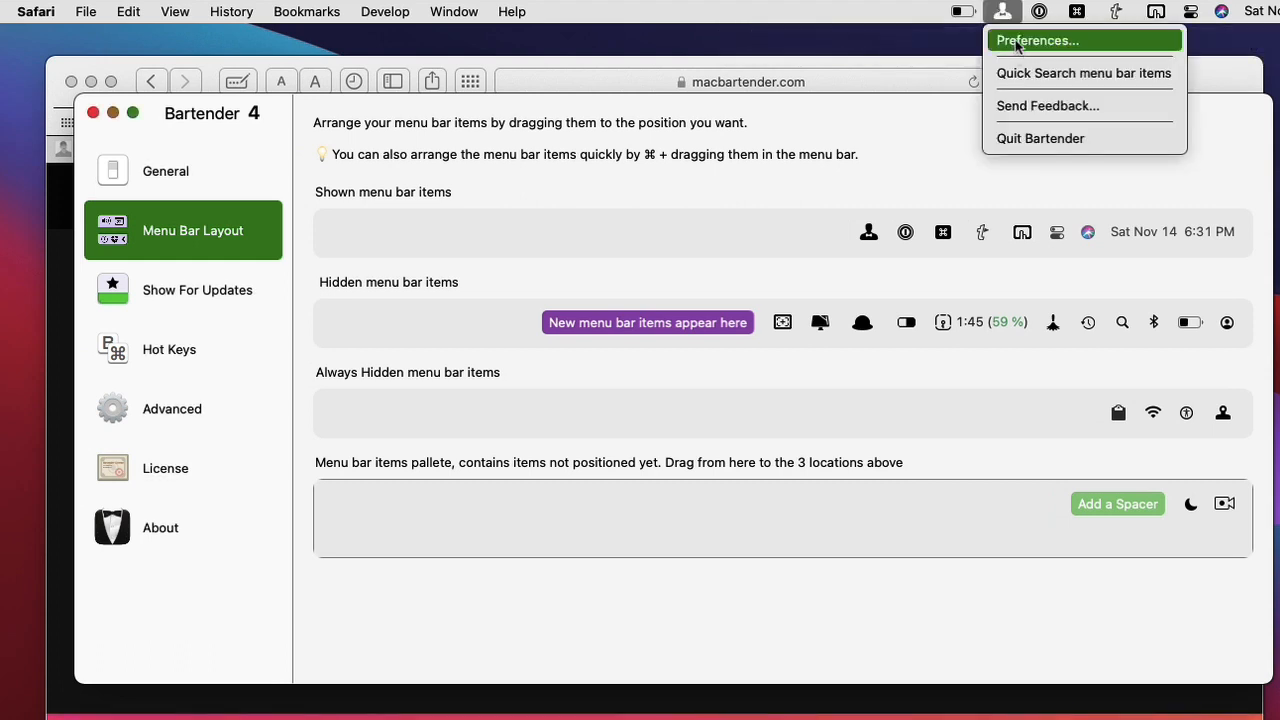
{"action": "left_click", "coordinate": [1084, 72]}
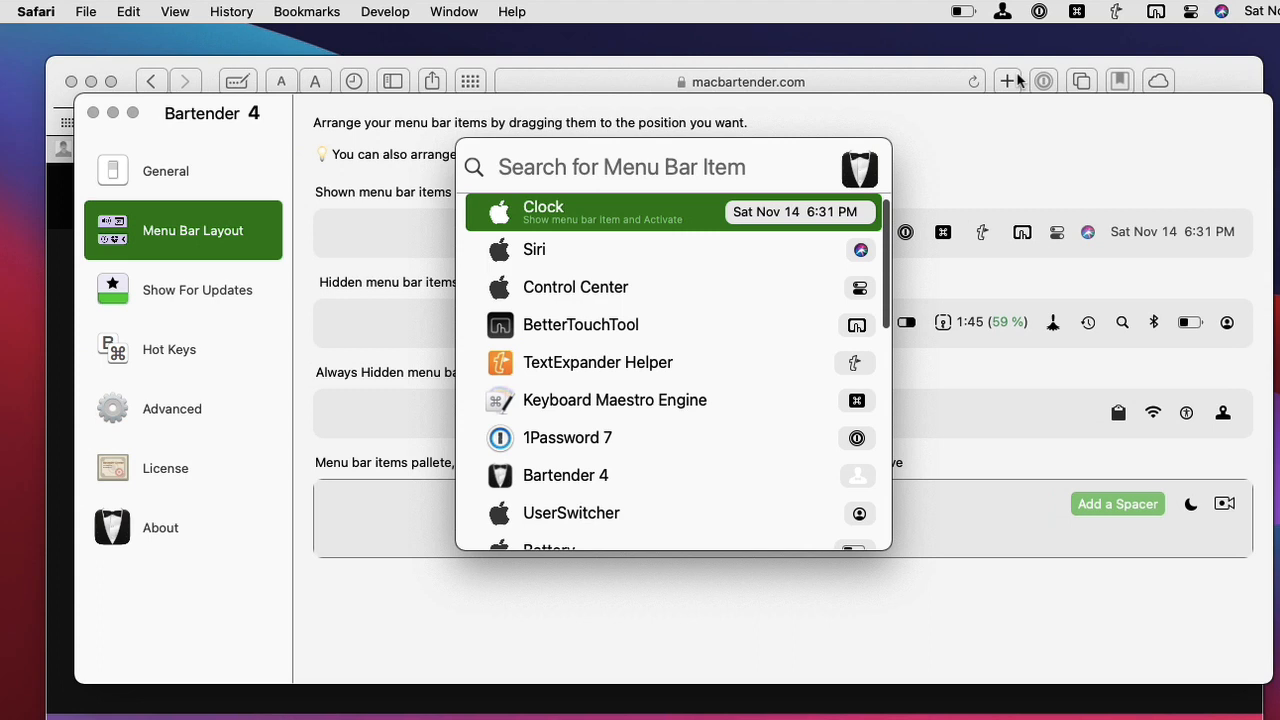
Scroll through the listed menu bar items such as Alfred, WiFi and ClipMenu
{"action": "scroll", "scroll_direction": "down", "scroll_amount": 3}
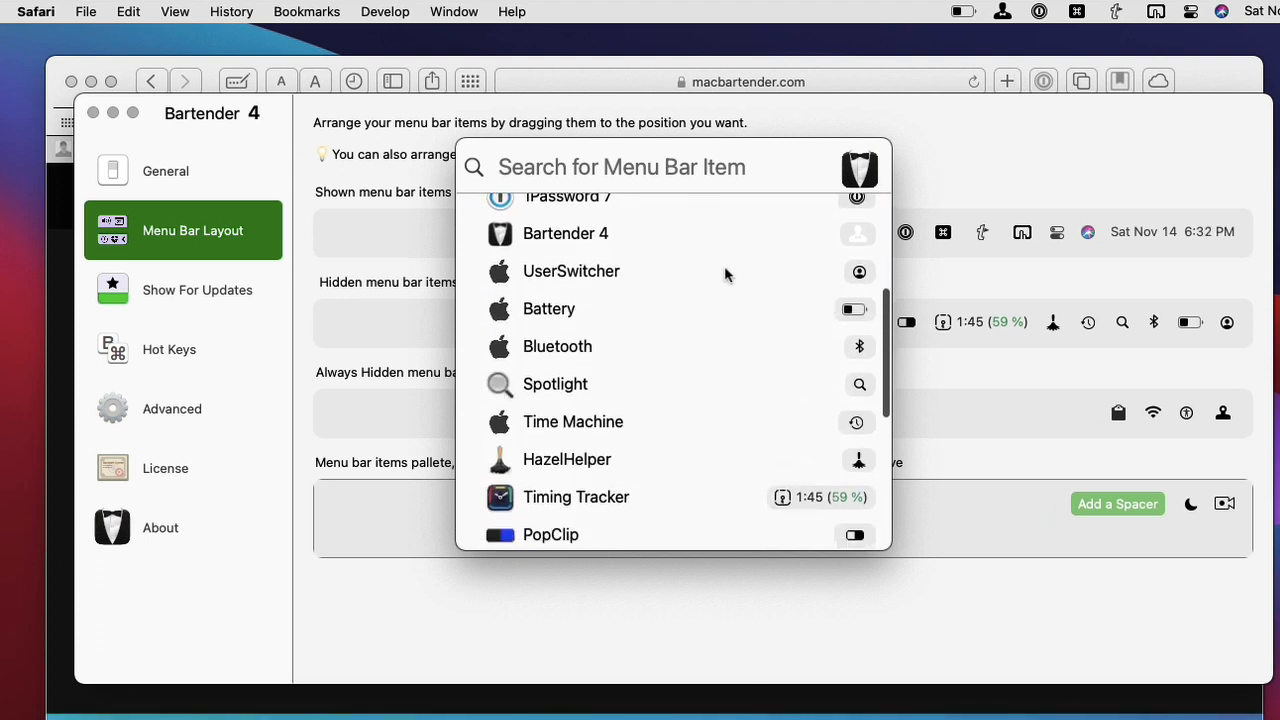
{"action": "scroll", "scroll_direction": "up", "scroll_amount": 3}
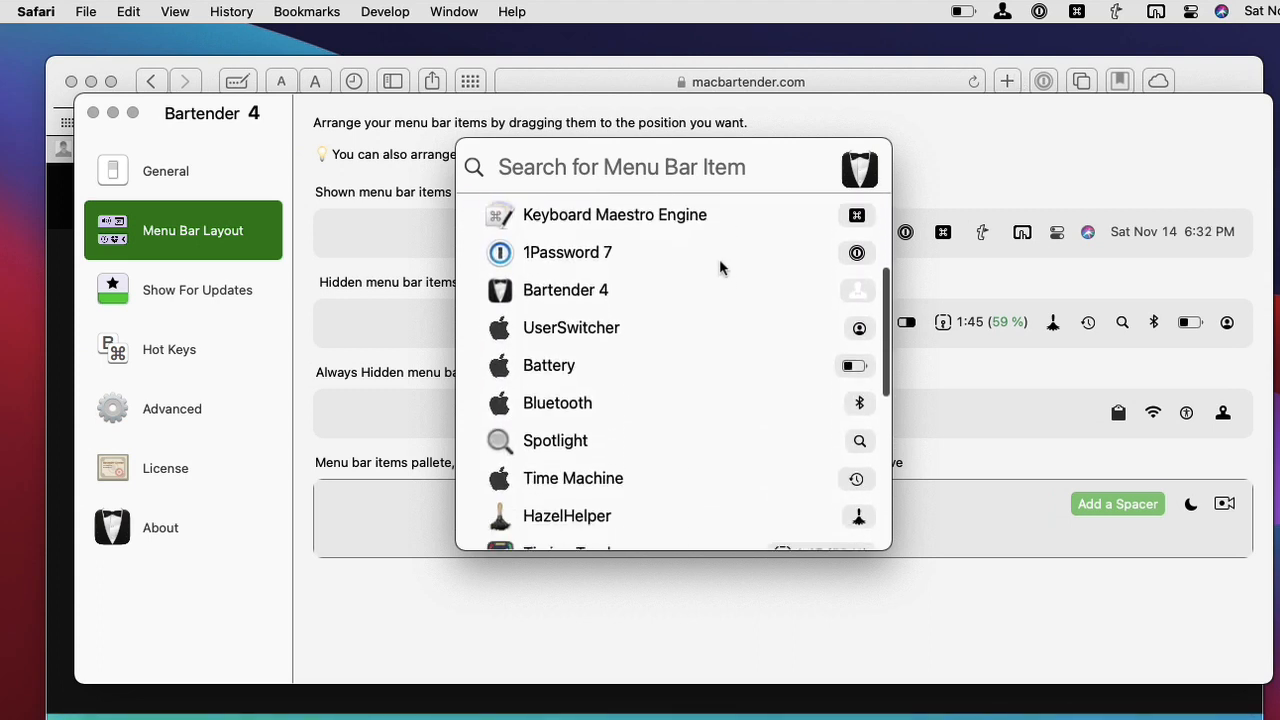
{"action": "scroll", "scroll_direction": "down", "scroll_amount": 3}
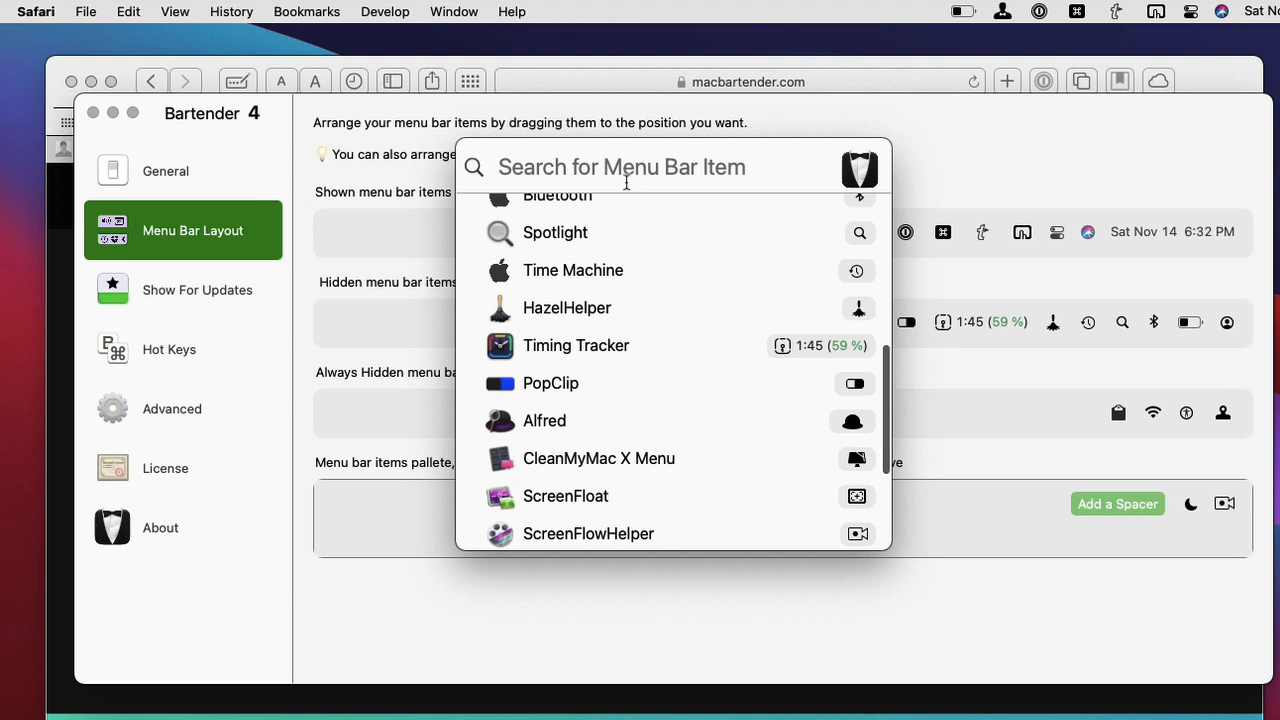
{"action": "scroll", "scroll_direction": "down", "scroll_amount": 3}
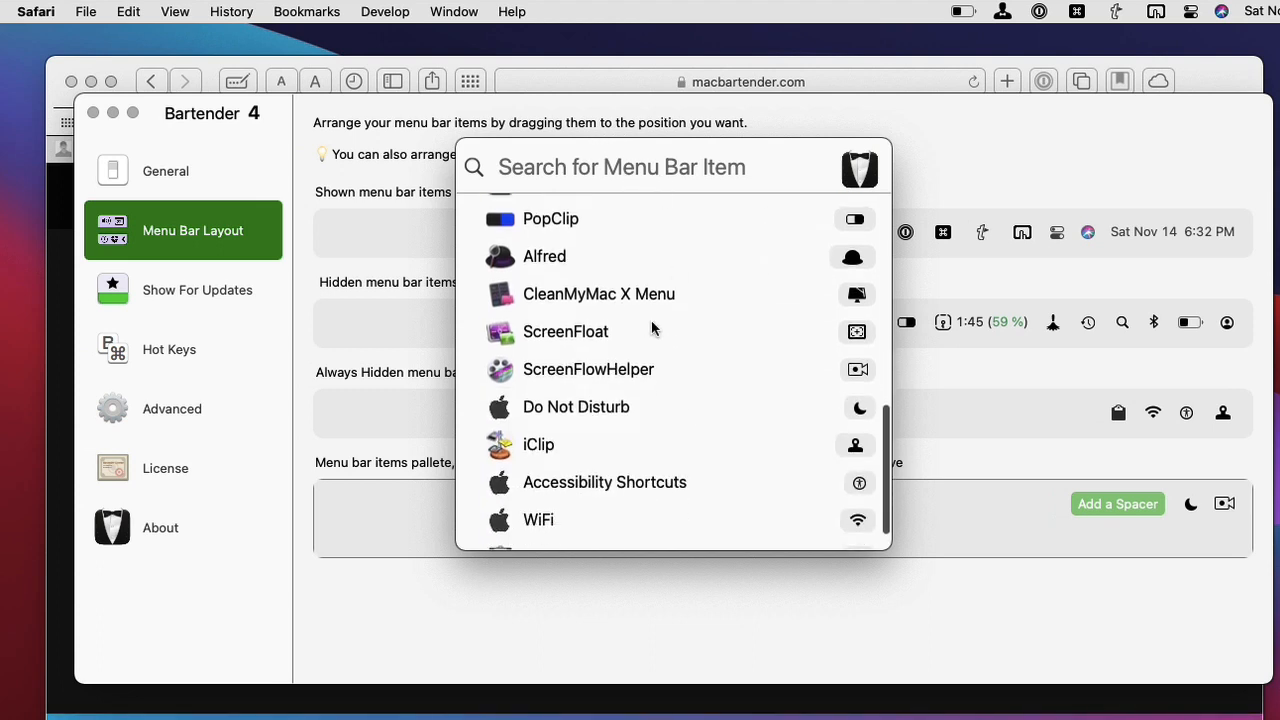
{"action": "scroll", "scroll_direction": "down", "scroll_amount": 3}
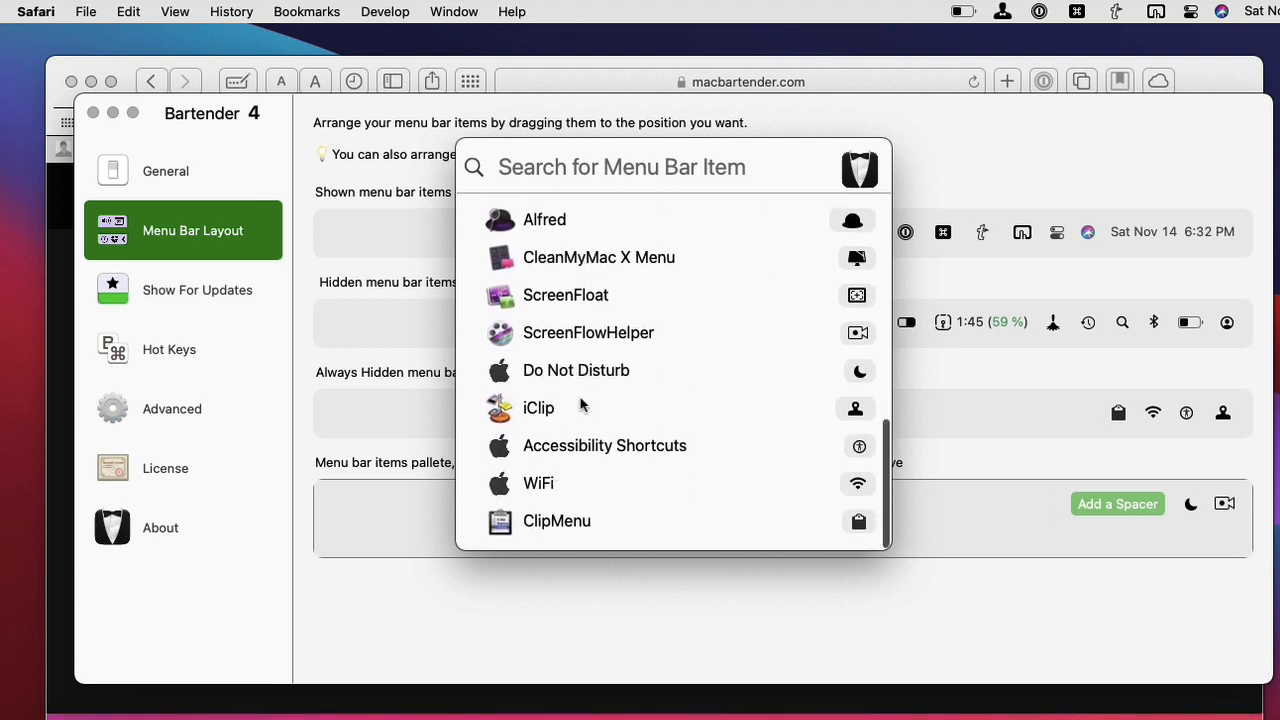
{"action": "mouse_move", "coordinate": [644, 214]}
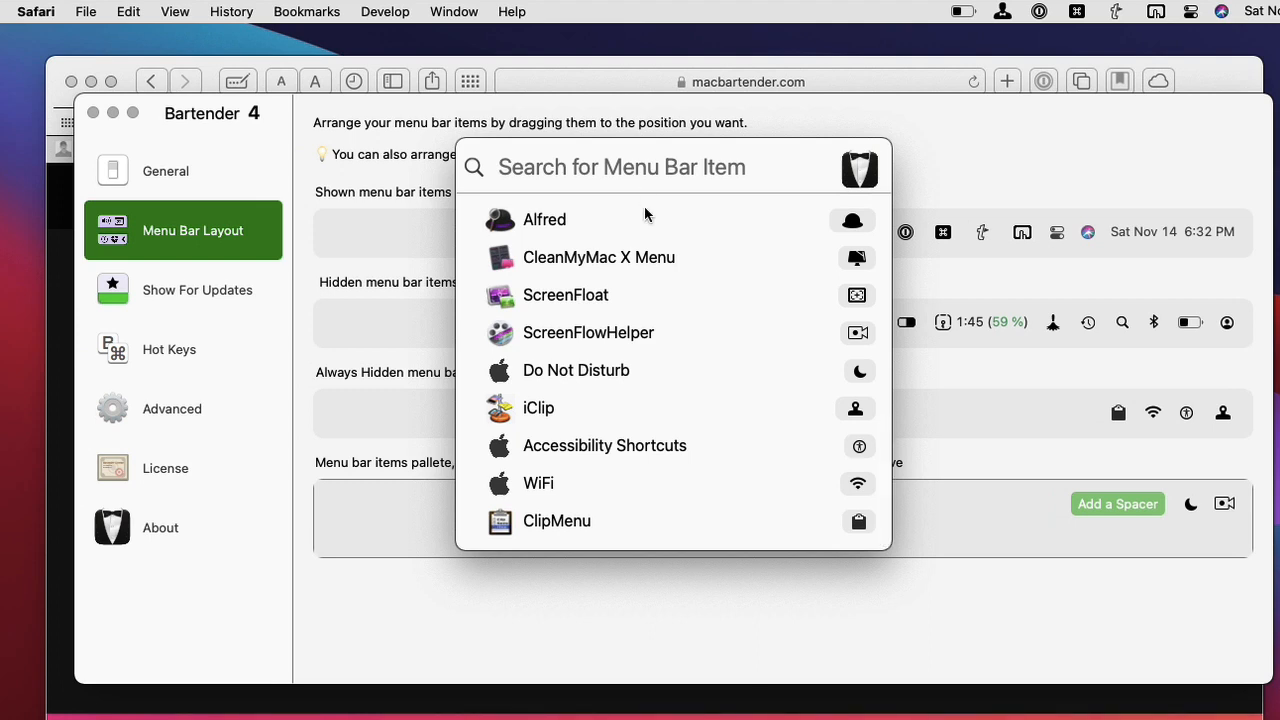
{"action": "mouse_move", "coordinate": [644, 296]}
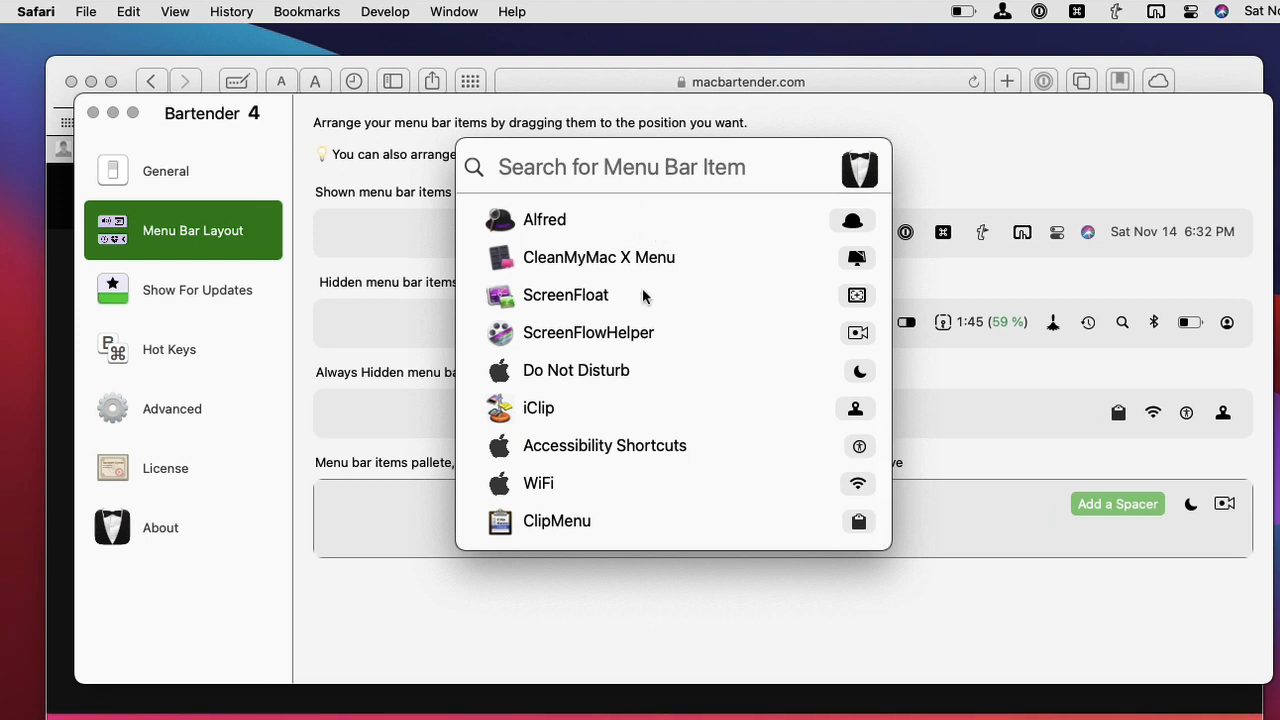
{"action": "mouse_move", "coordinate": [698, 464]}
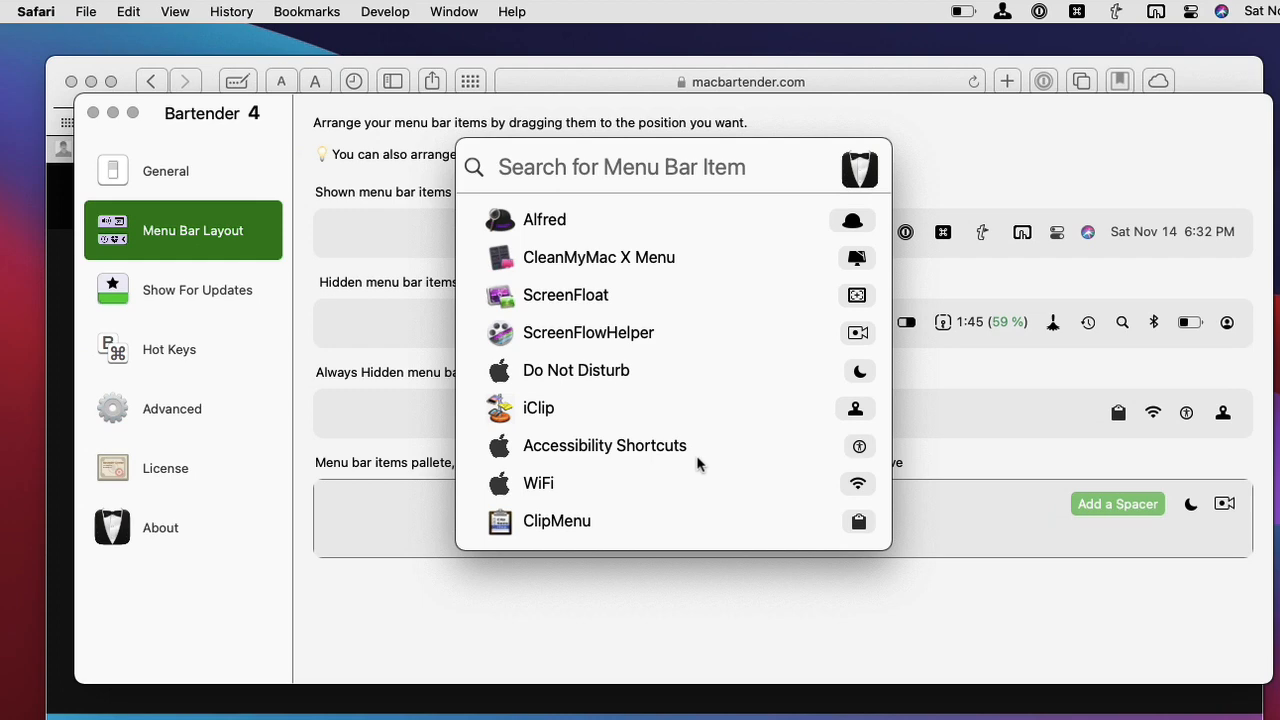
{"action": "mouse_move", "coordinate": [700, 456]}
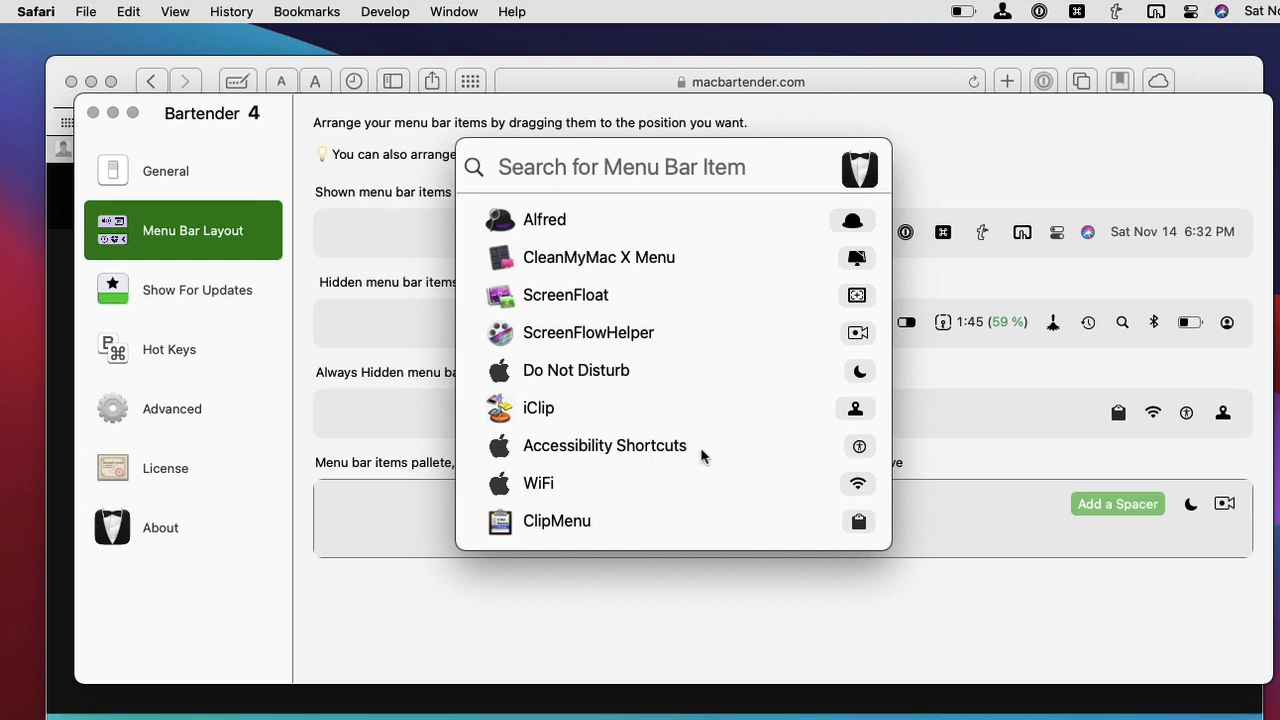
{"action": "mouse_move", "coordinate": [696, 588]}
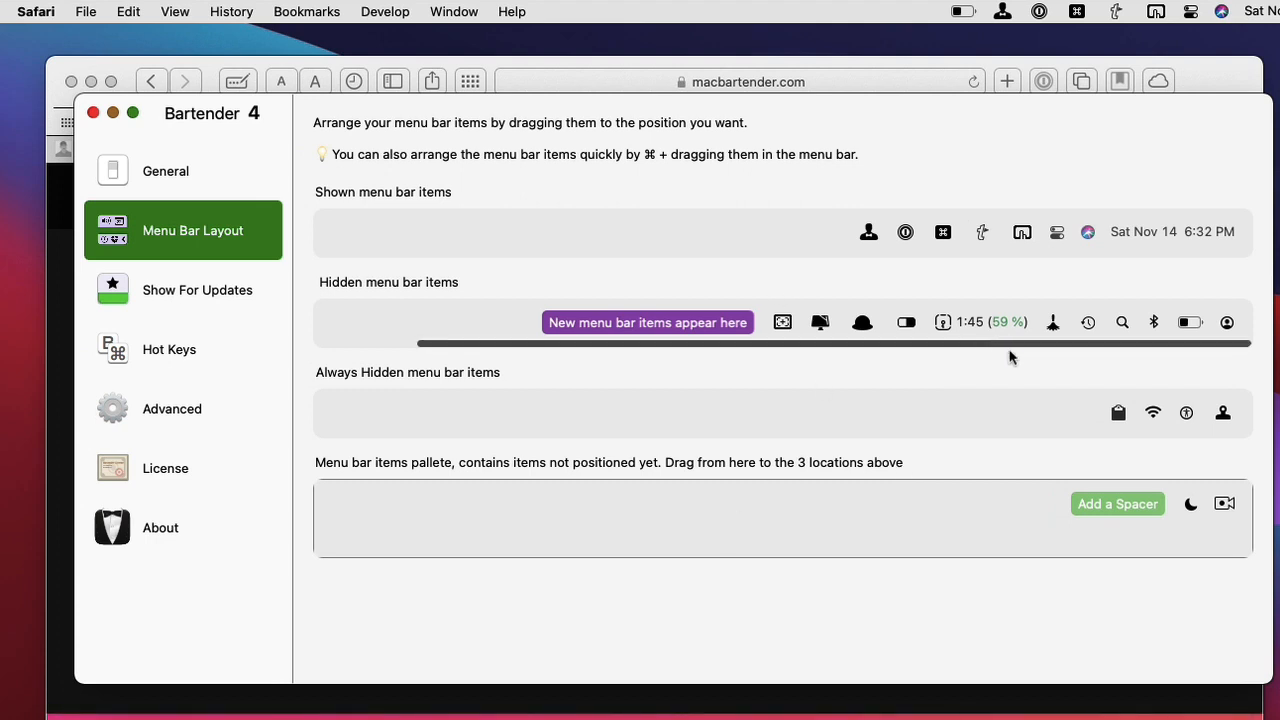
{"action": "mouse_move", "coordinate": [1224, 510]}
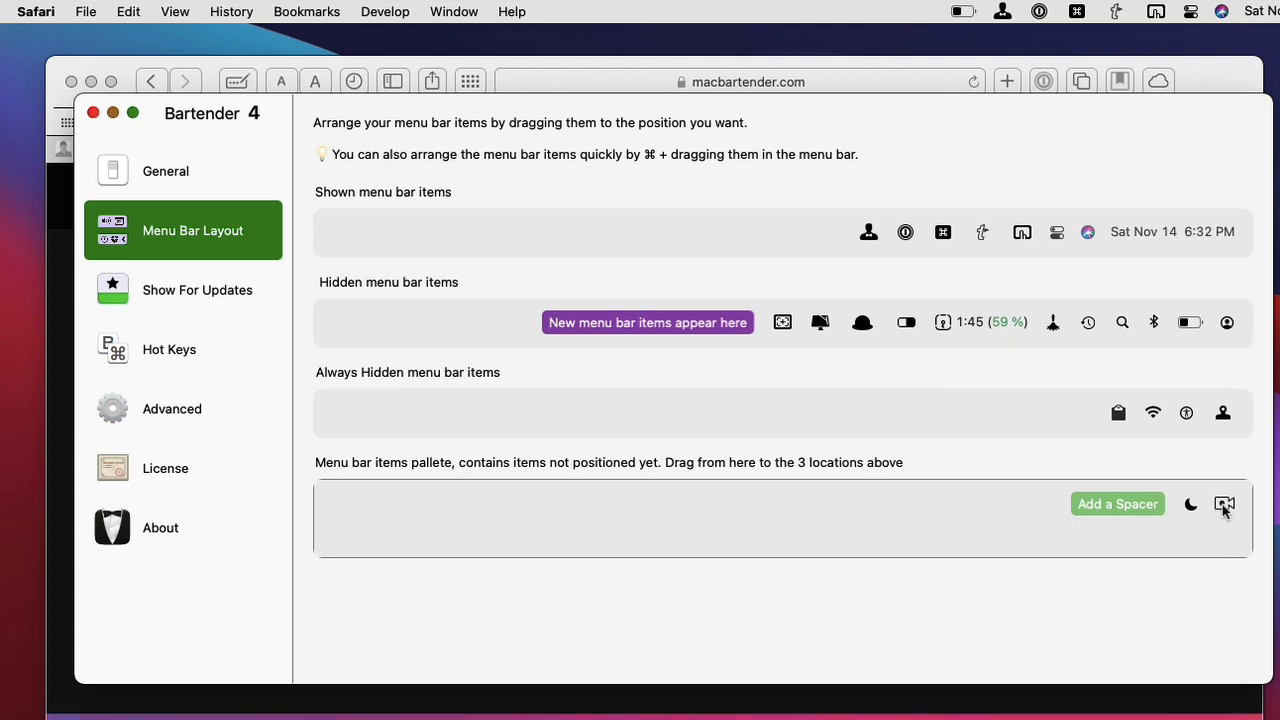
{"action": "mouse_move", "coordinate": [400, 472]}
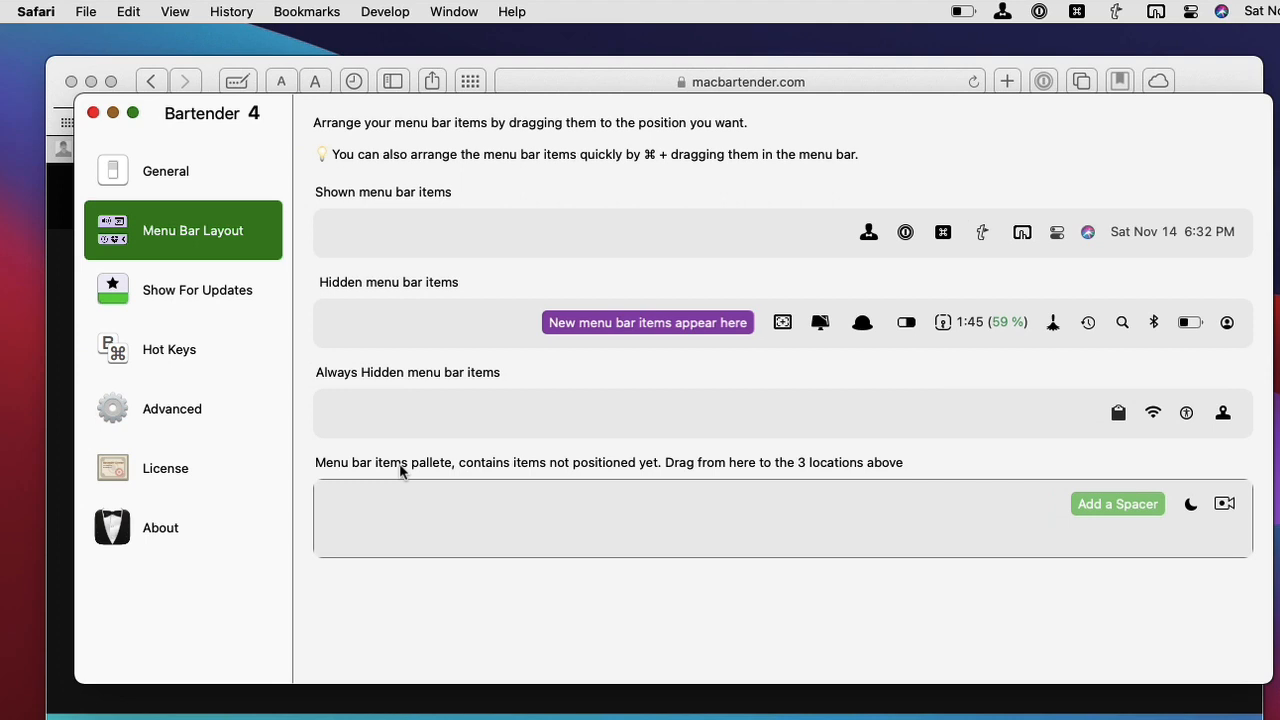
{"action": "mouse_move", "coordinate": [1048, 516]}
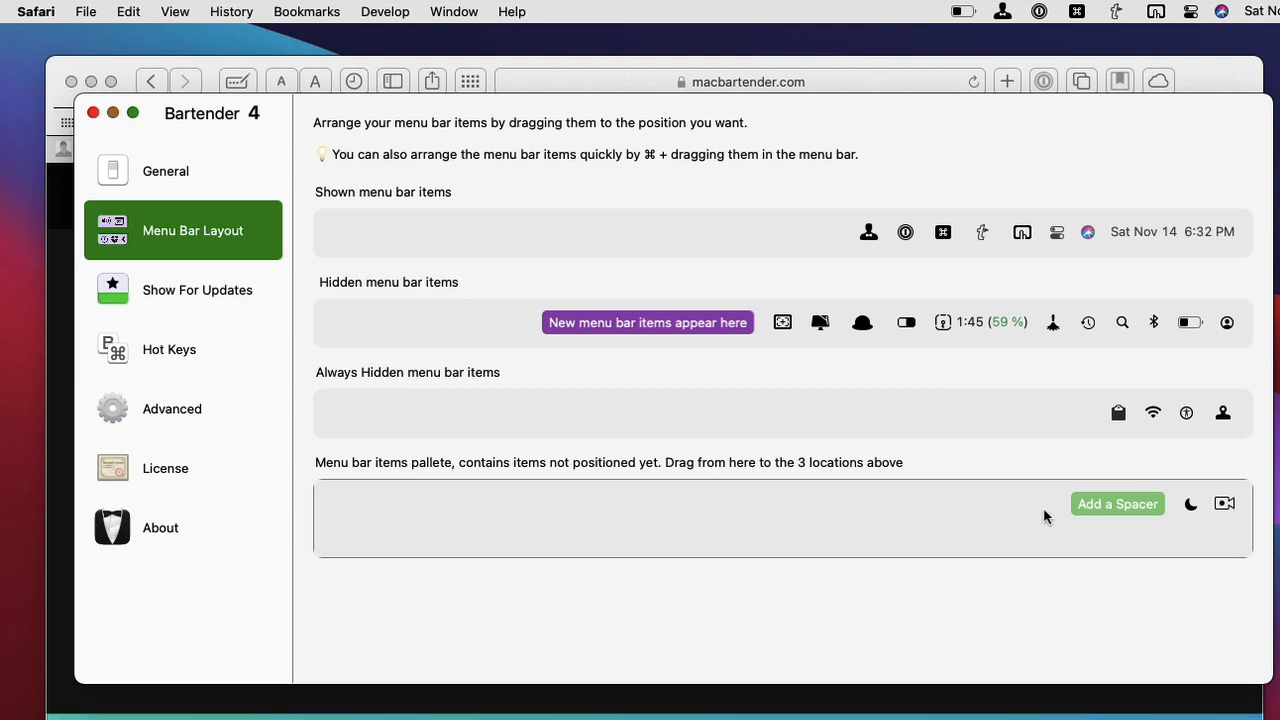
{"action": "mouse_move", "coordinate": [1228, 508]}
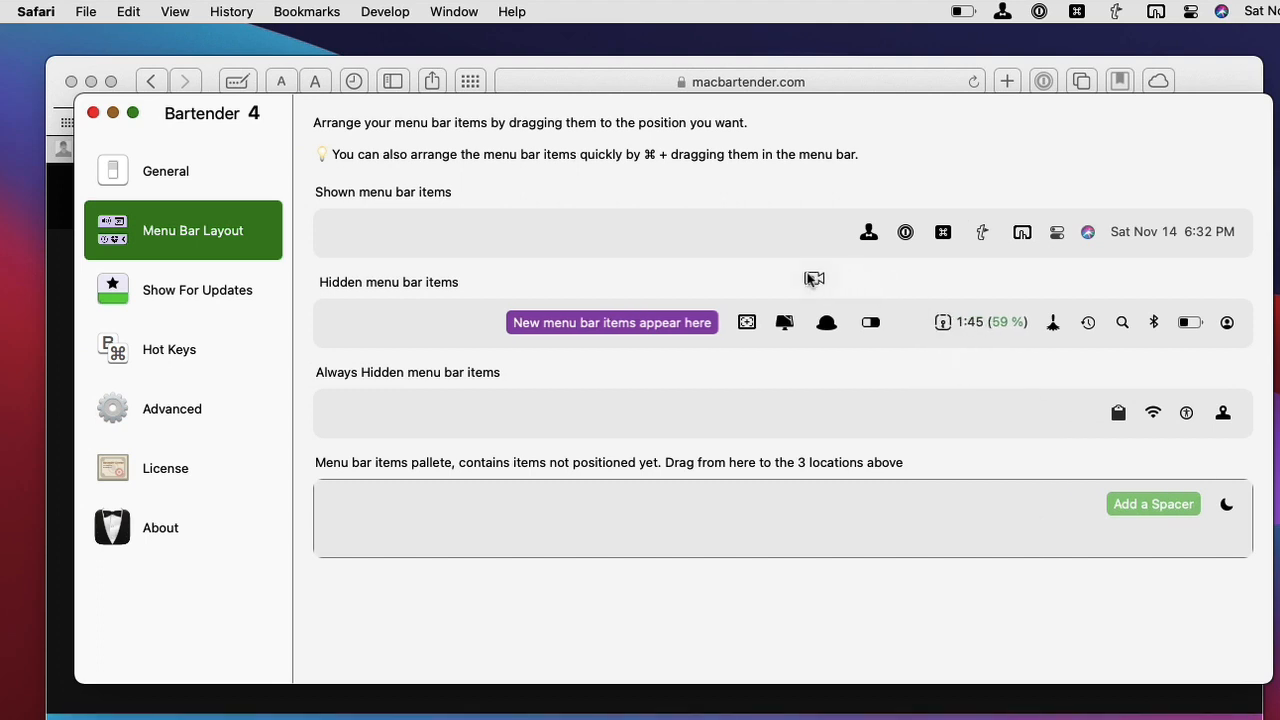
{"action": "mouse_move", "coordinate": [820, 232]}
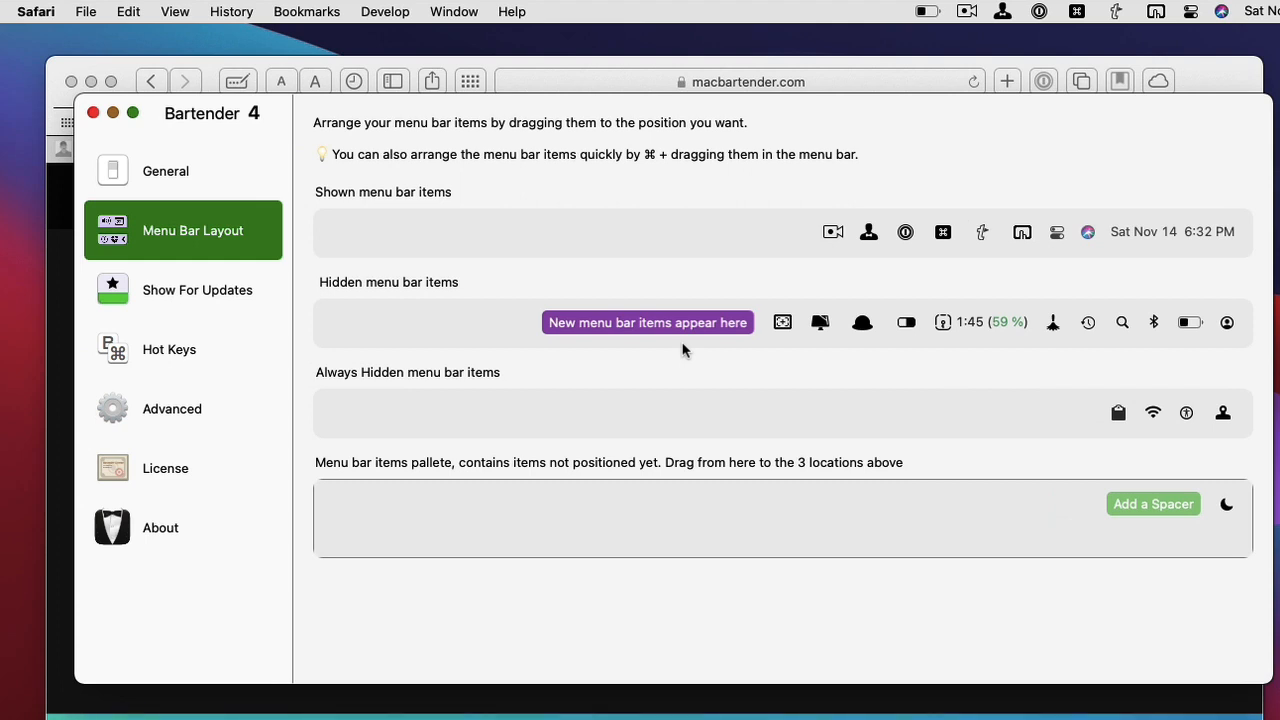
{"action": "mouse_move", "coordinate": [850, 220]}
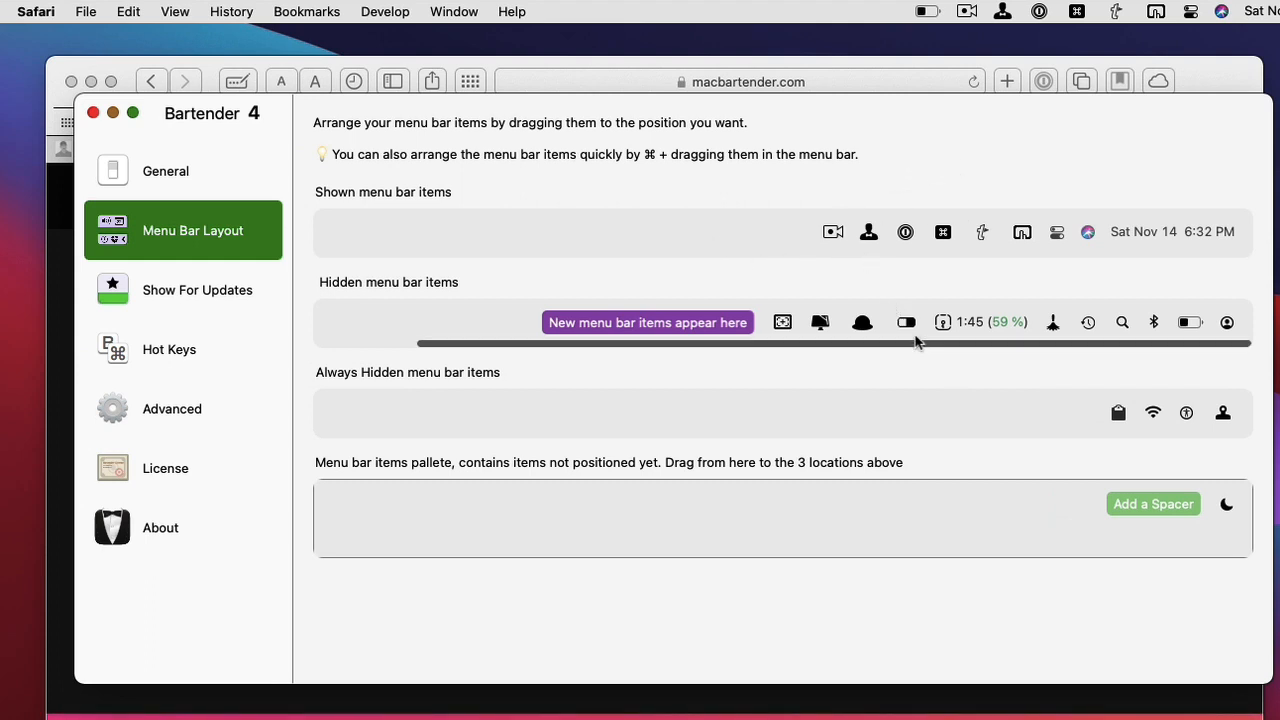
{"action": "mouse_move", "coordinate": [896, 8]}
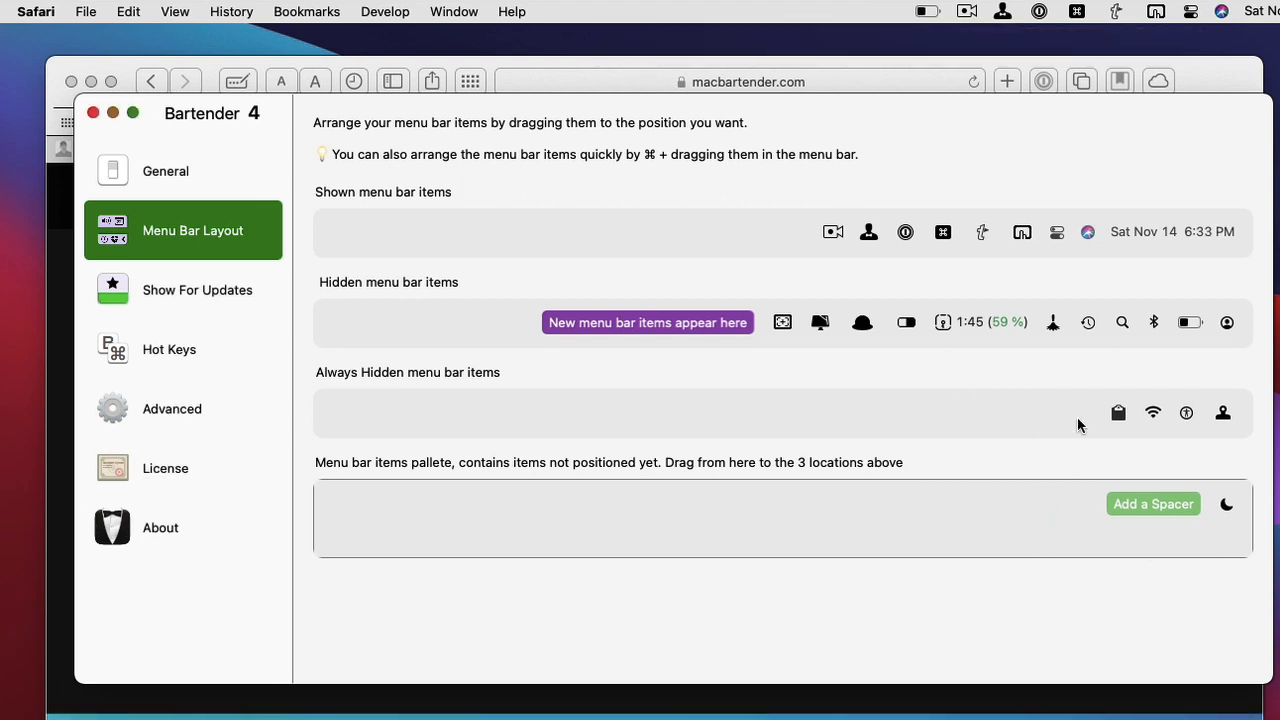
{"action": "mouse_move", "coordinate": [1036, 428]}
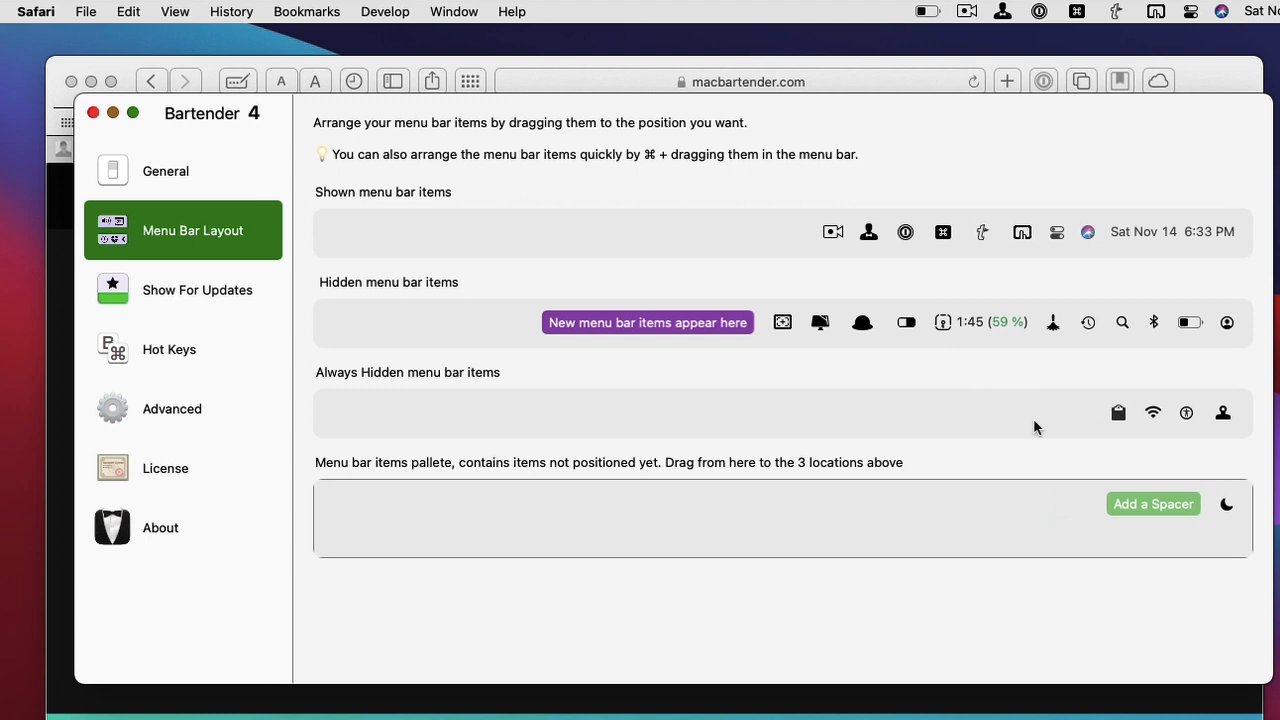
{"action": "mouse_move", "coordinate": [728, 384]}
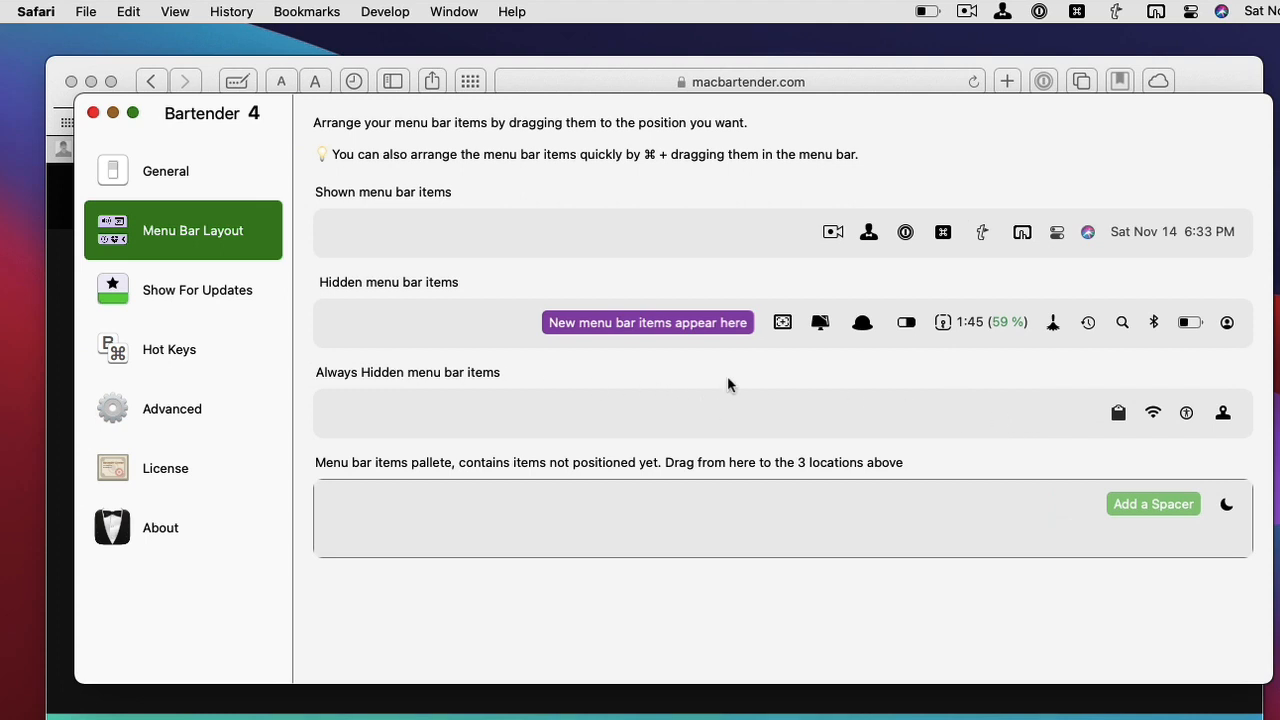
{"action": "mouse_move", "coordinate": [792, 422]}
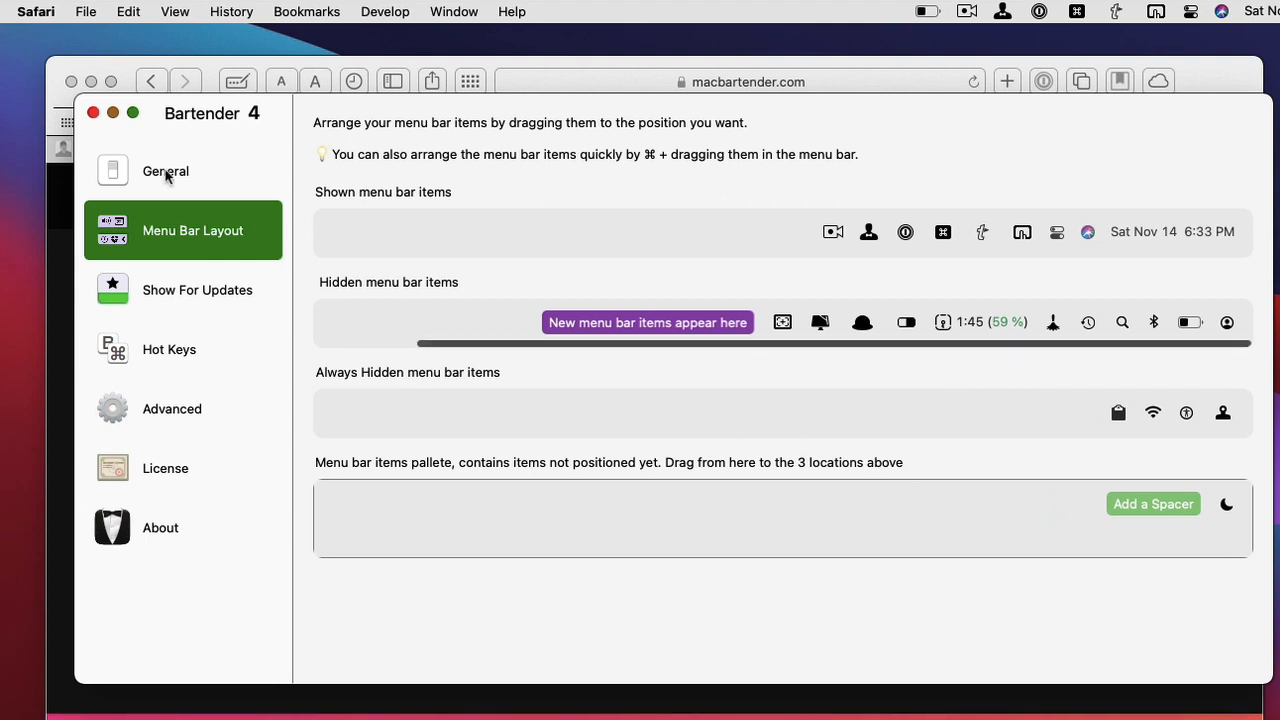
{"action": "mouse_move", "coordinate": [196, 304]}
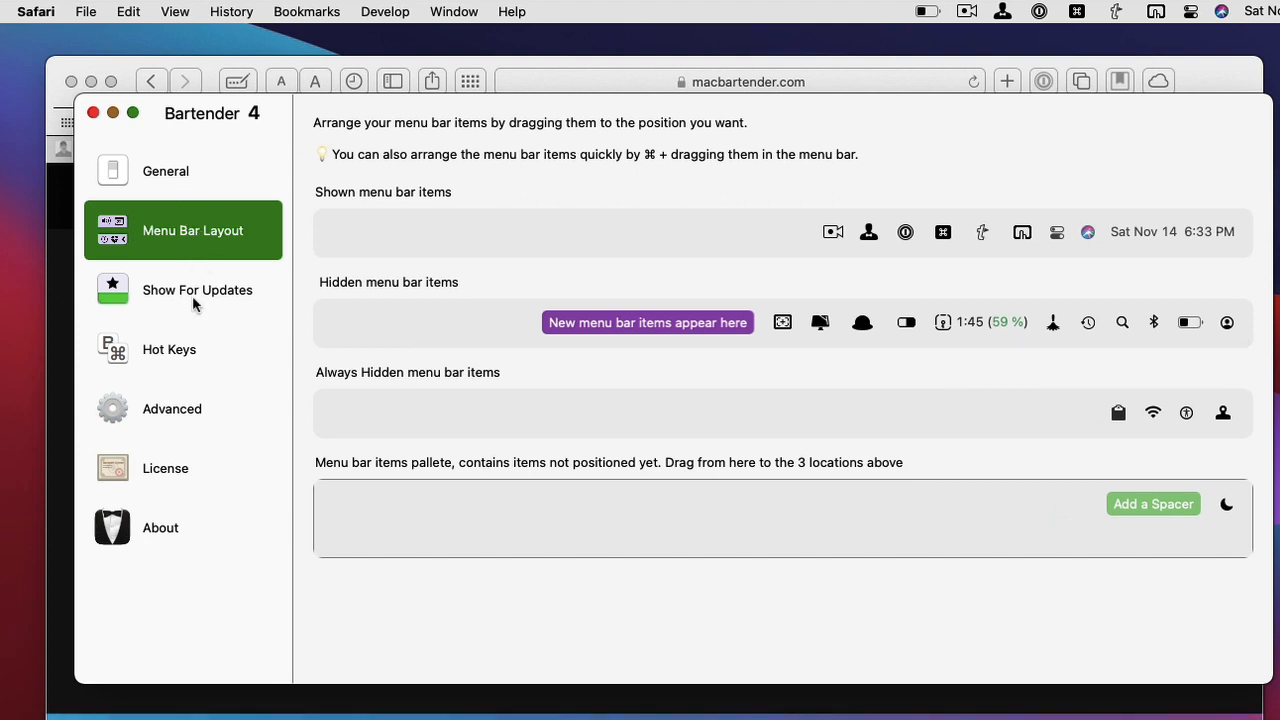
Show the Show For Updates page with its Battery, Time Machine and WiFi triggers
{"action": "left_click", "coordinate": [196, 290]}
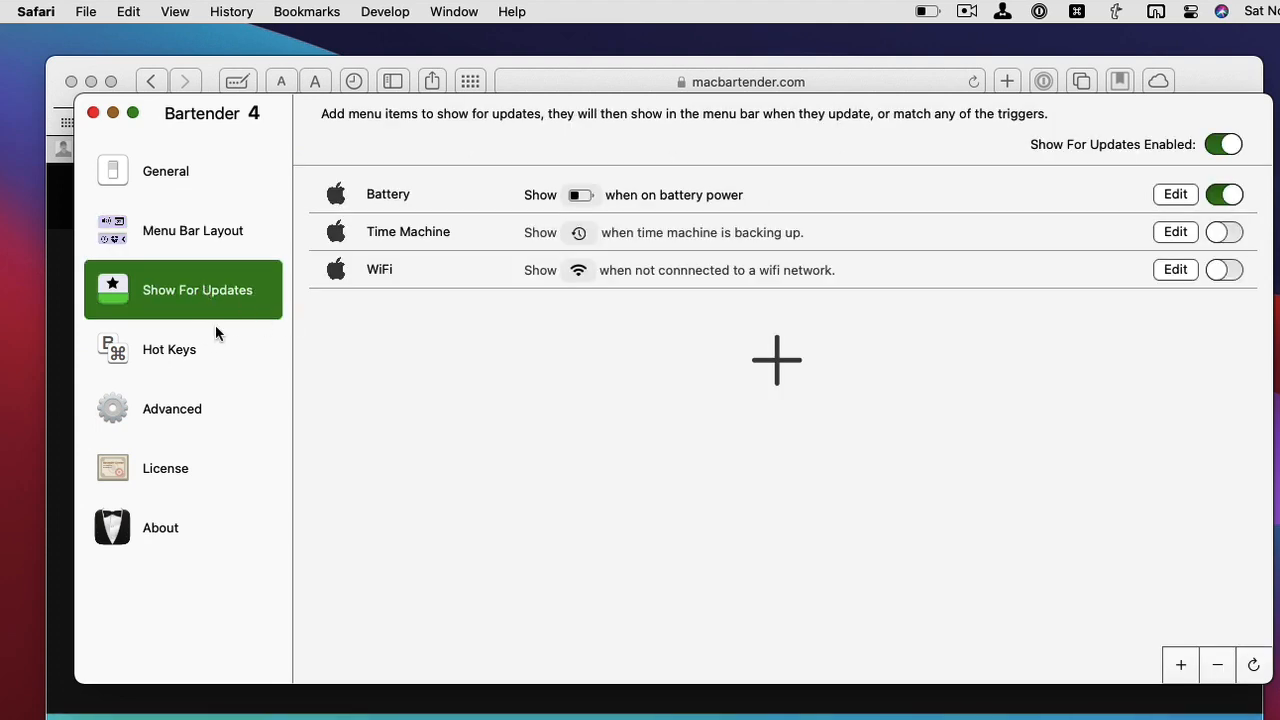
{"action": "mouse_move", "coordinate": [668, 368]}
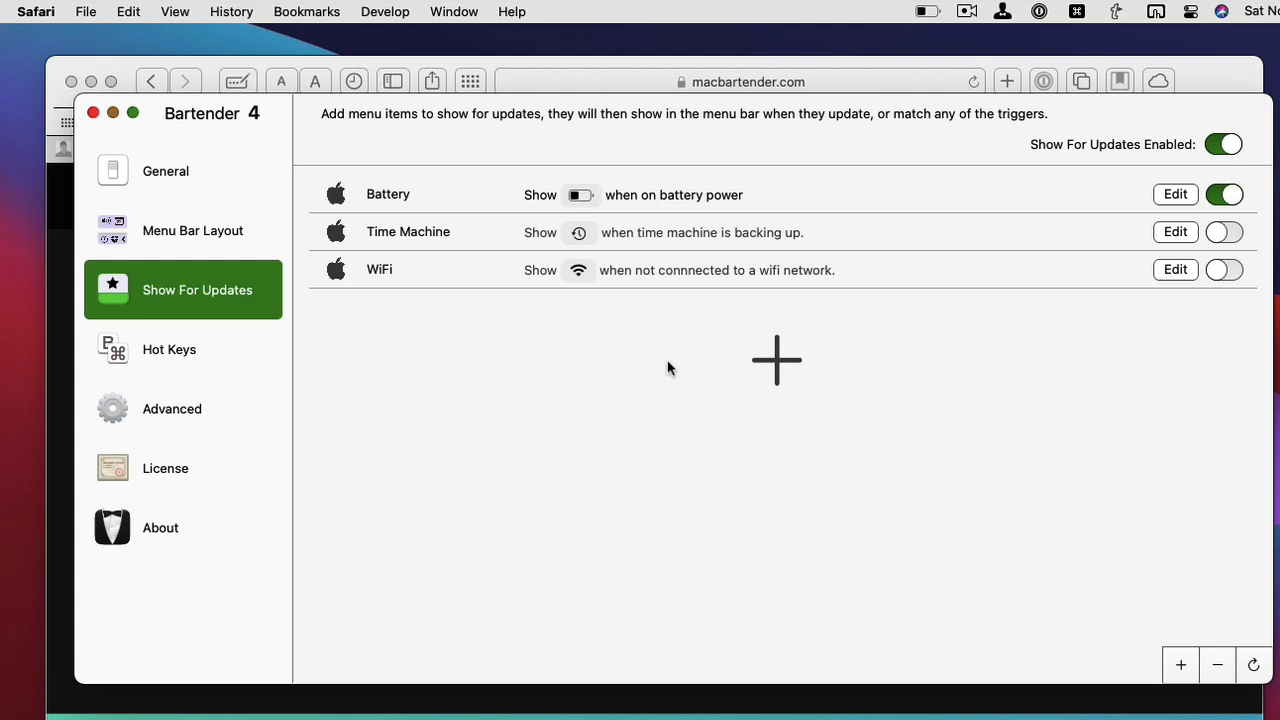
{"action": "mouse_move", "coordinate": [590, 328]}
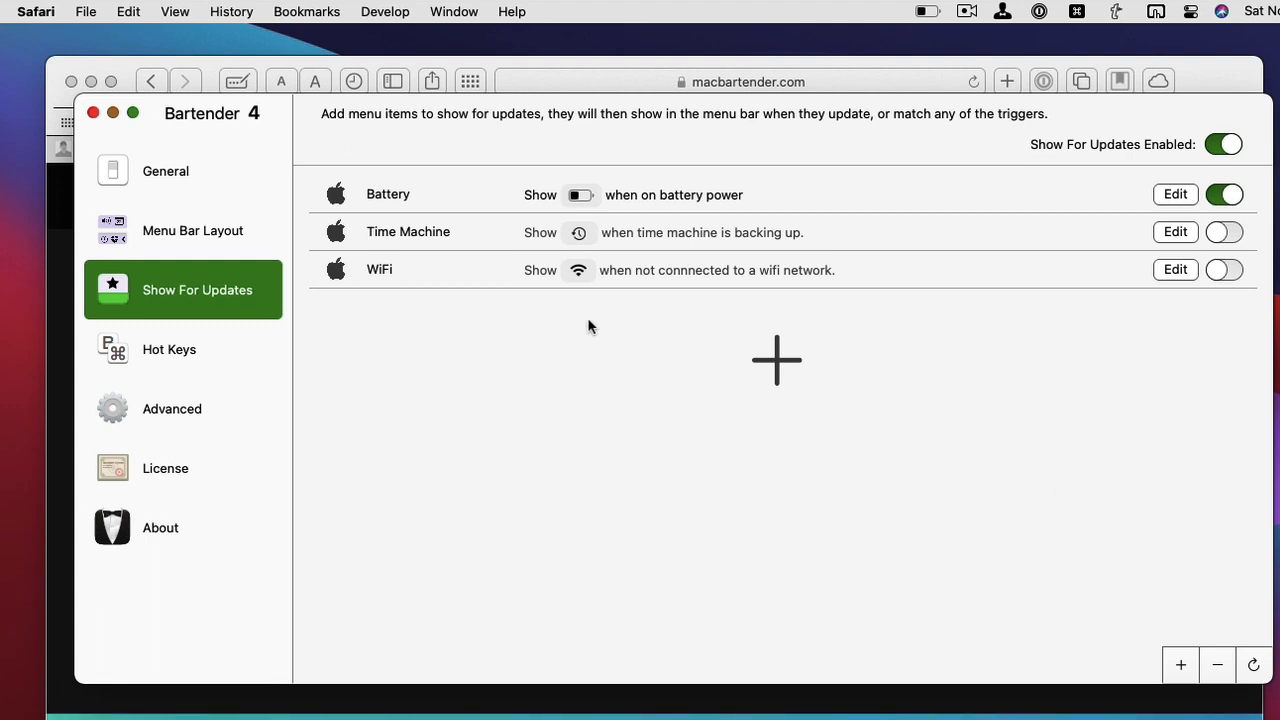
{"action": "mouse_move", "coordinate": [716, 218]}
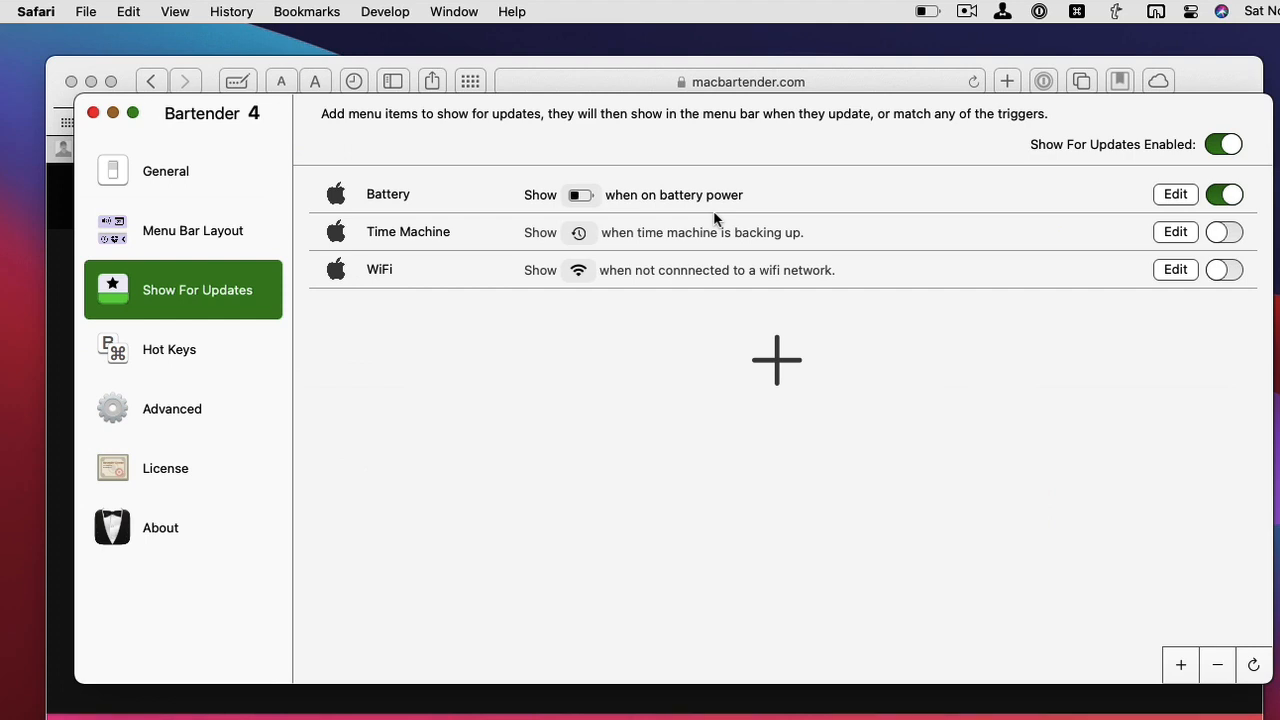
{"action": "mouse_move", "coordinate": [630, 258]}
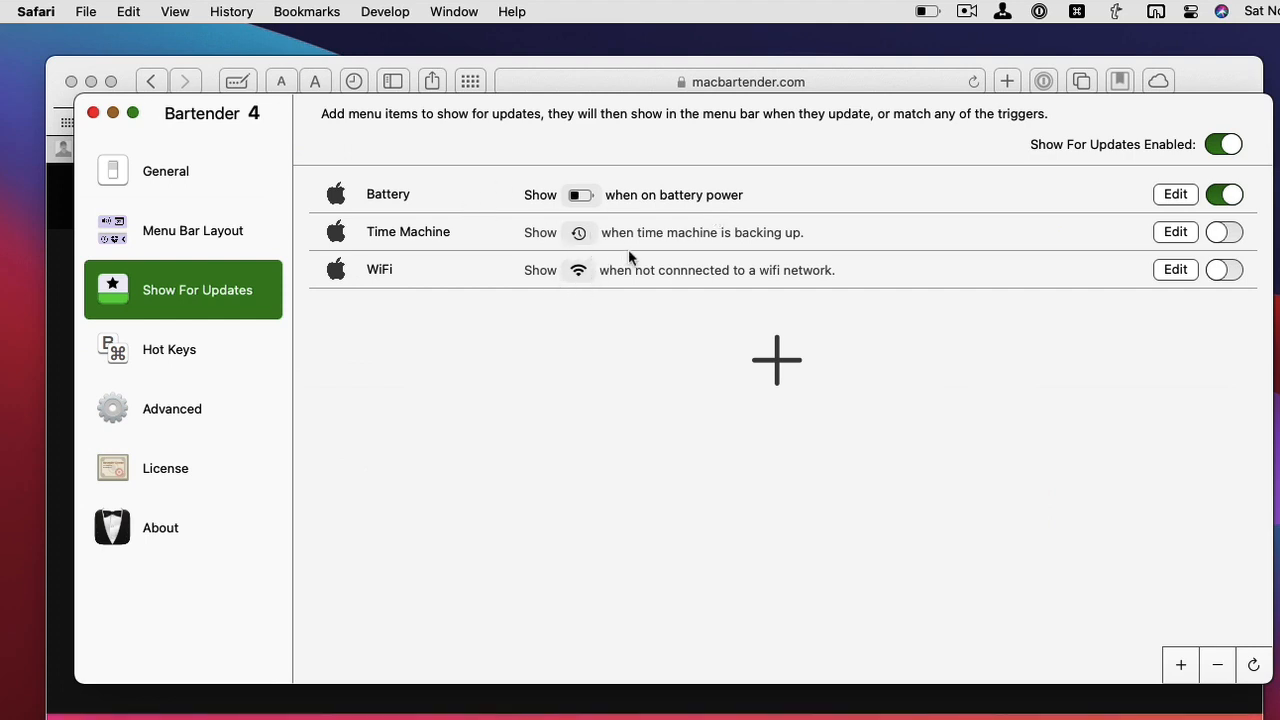
{"action": "mouse_move", "coordinate": [758, 260]}
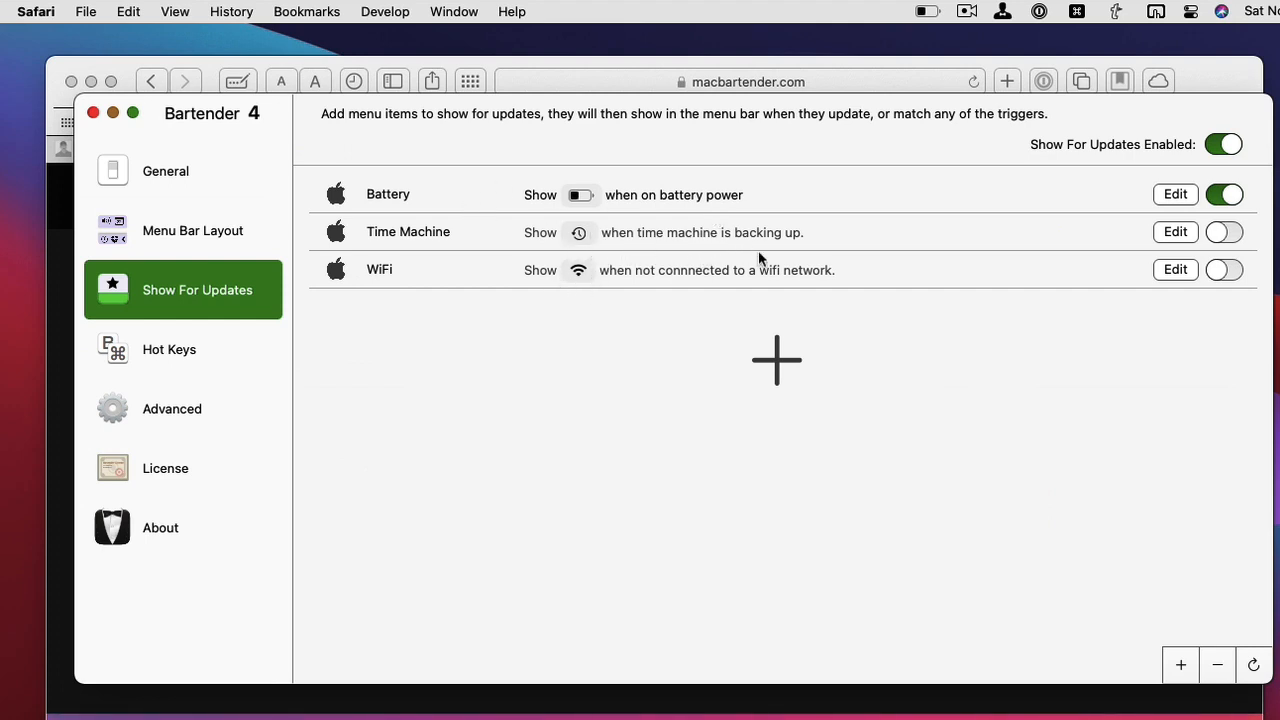
{"action": "mouse_move", "coordinate": [642, 284]}
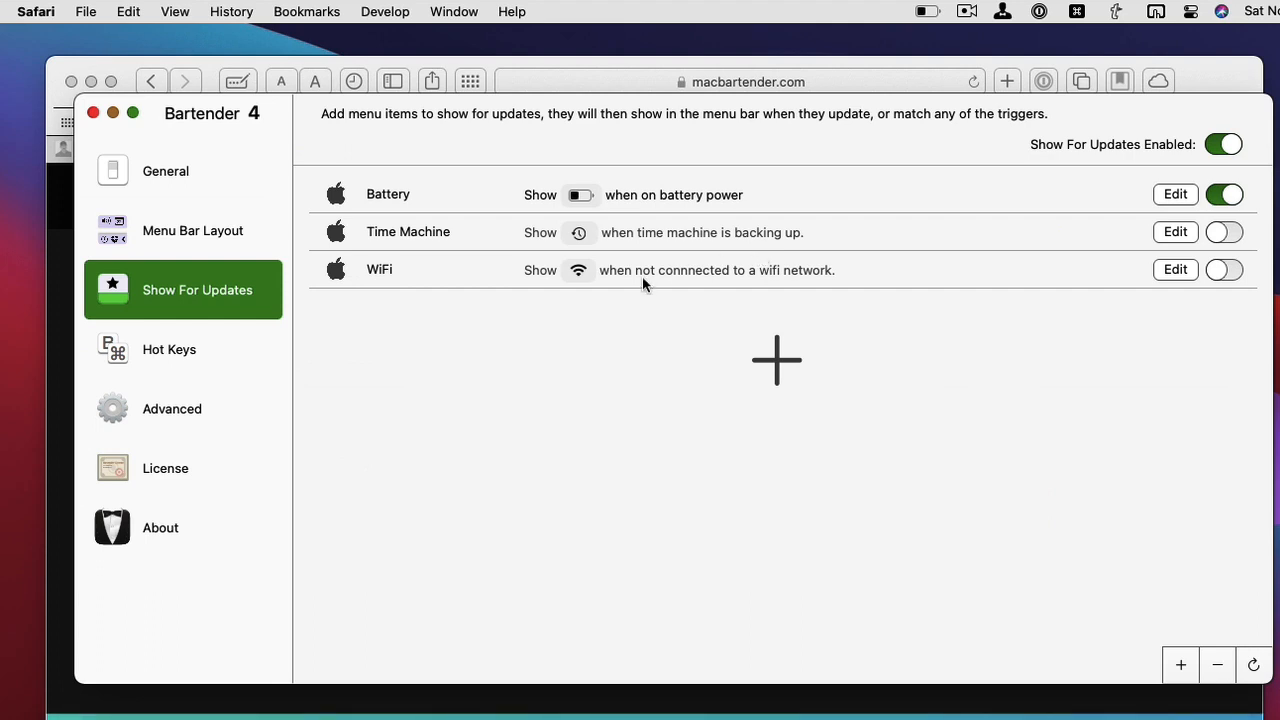
{"action": "mouse_move", "coordinate": [1180, 236]}
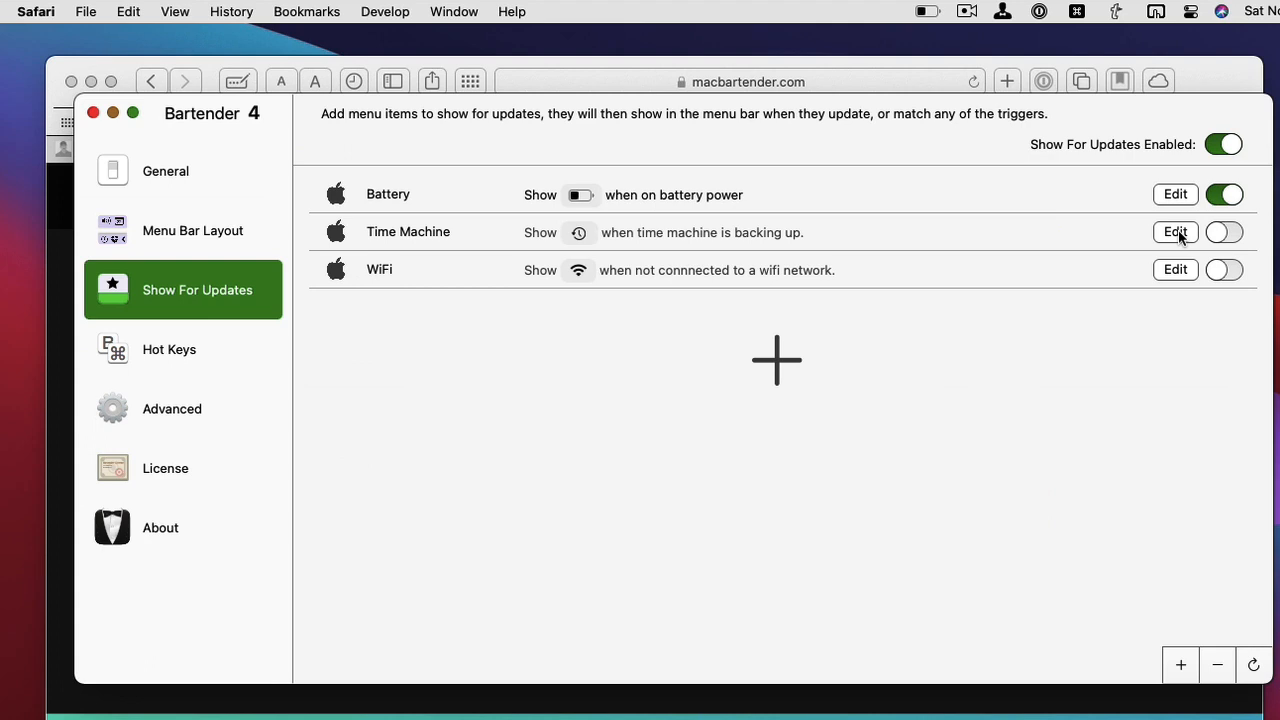
Show the Hot Keys page, where only revealing hidden items has a shortcut
{"action": "left_click", "coordinate": [170, 348]}
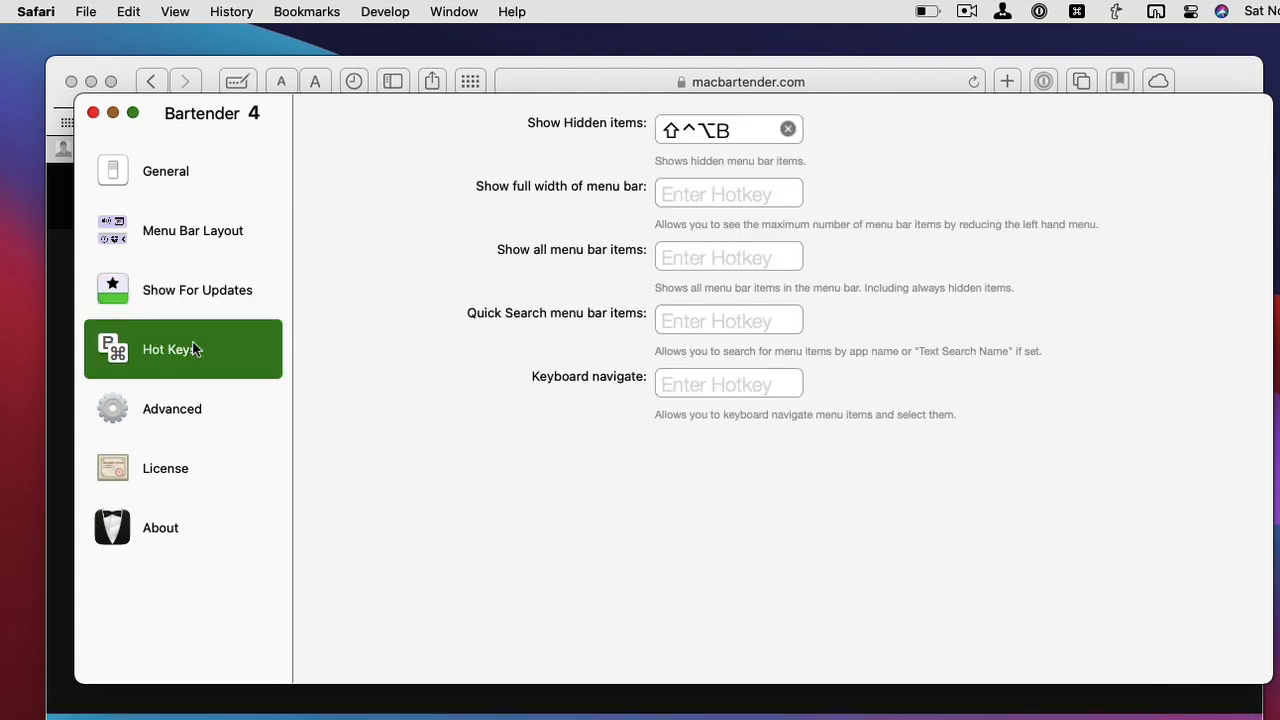
{"action": "mouse_move", "coordinate": [750, 144]}
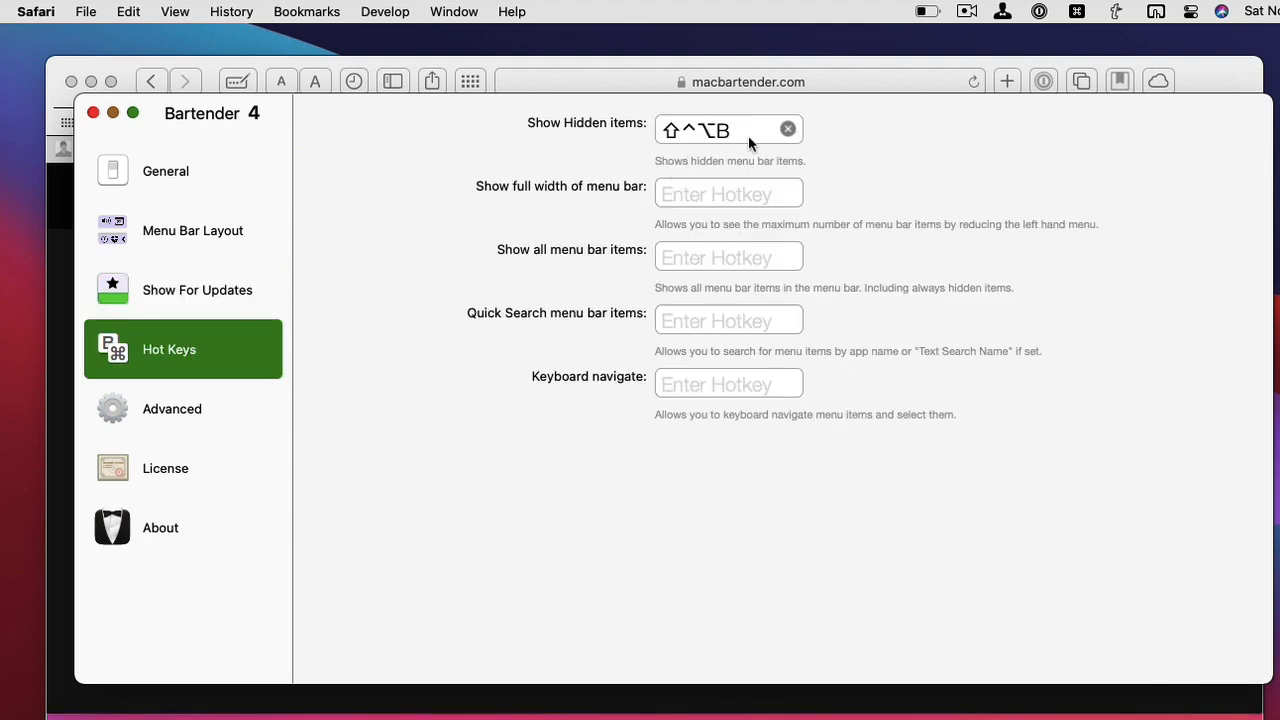
{"action": "mouse_move", "coordinate": [1010, 40]}
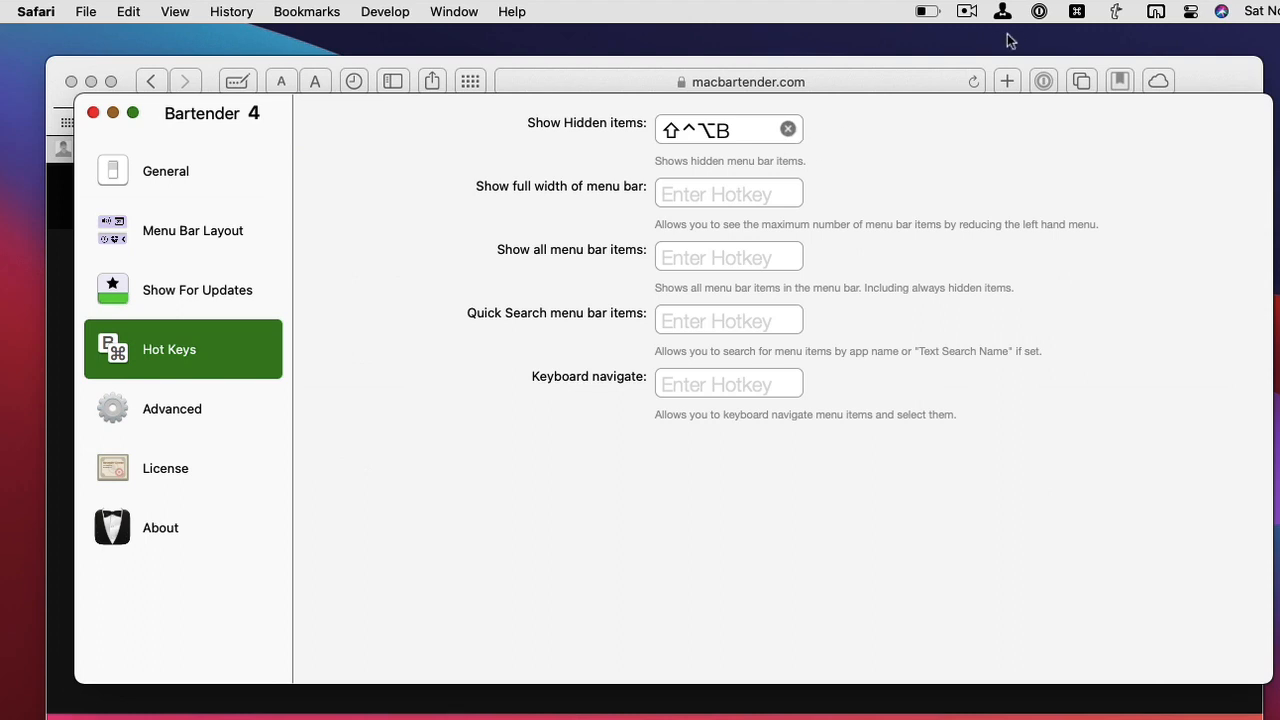
Reveal the hidden menu bar items, review Advanced, then land on the General page
{"action": "left_click", "coordinate": [1004, 12]}
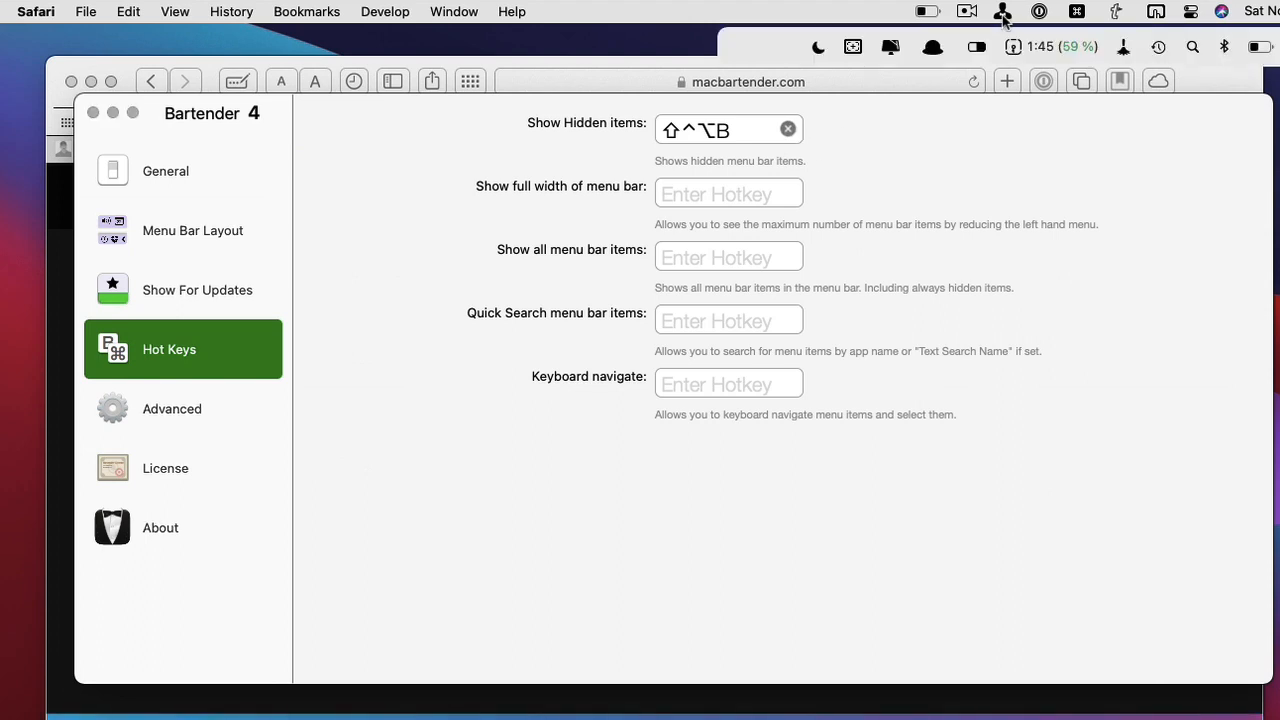
{"action": "mouse_move", "coordinate": [1000, 36]}
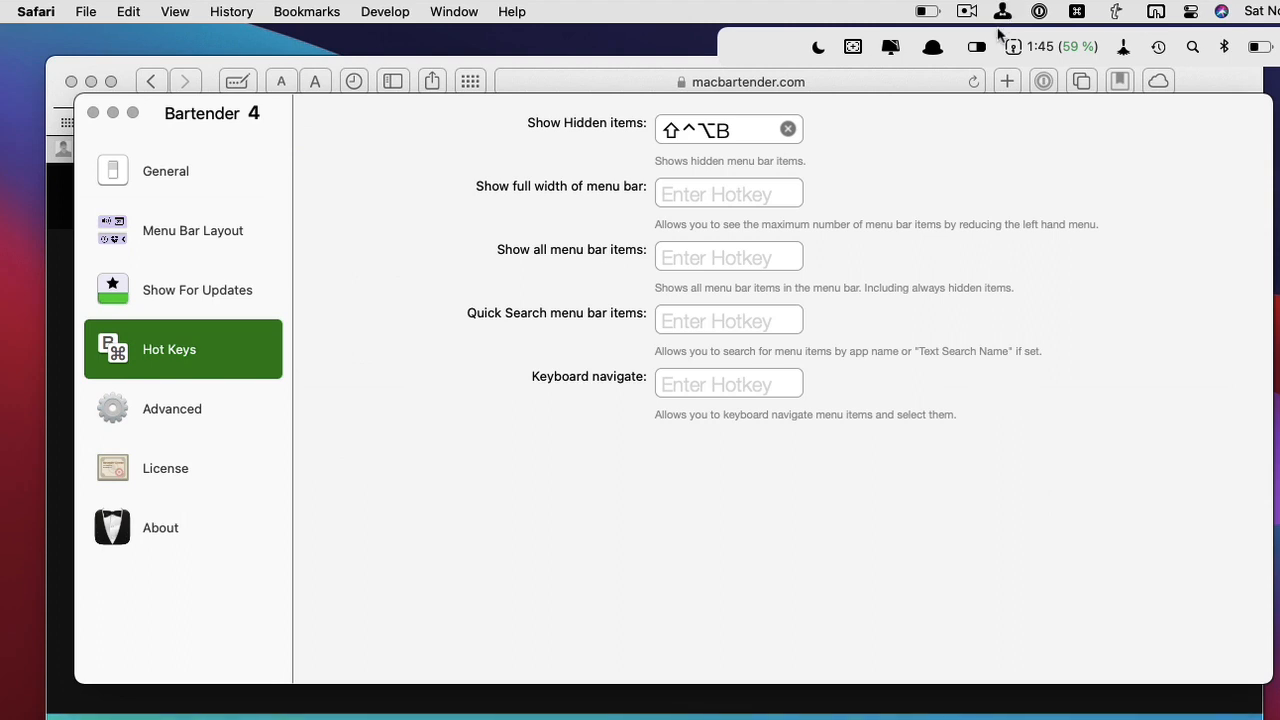
{"action": "mouse_move", "coordinate": [952, 268]}
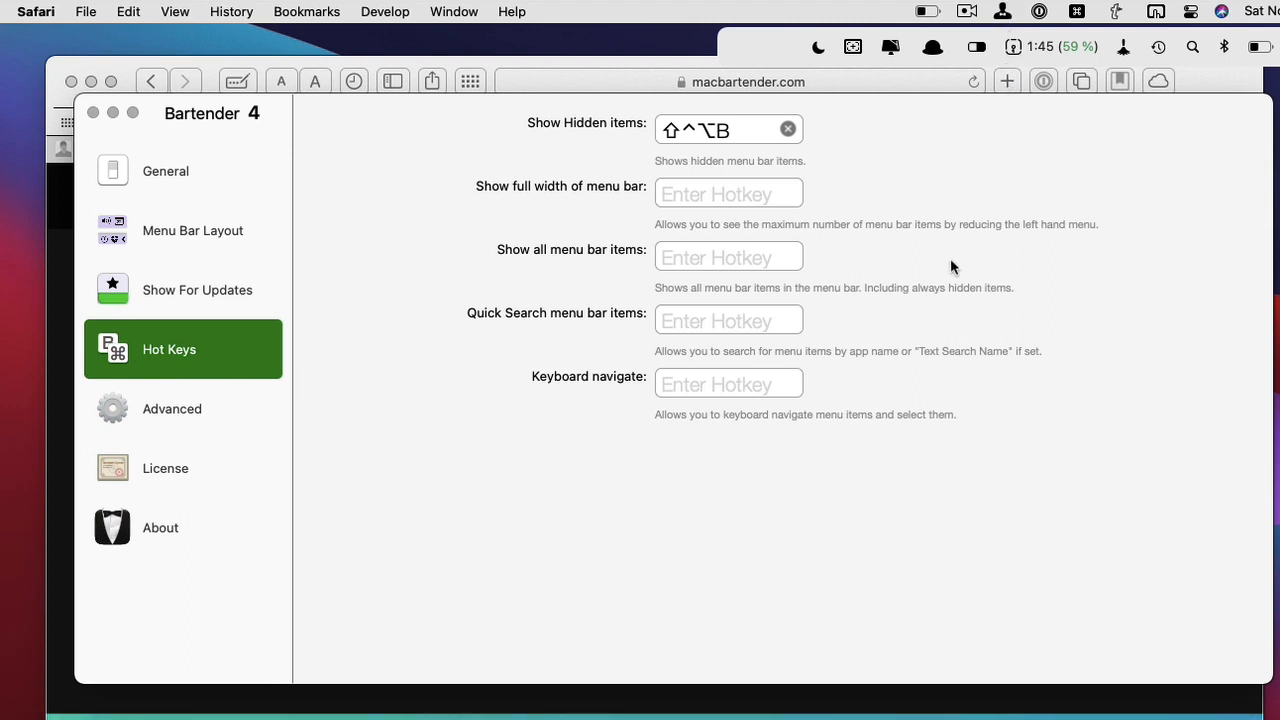
{"action": "mouse_move", "coordinate": [530, 500]}
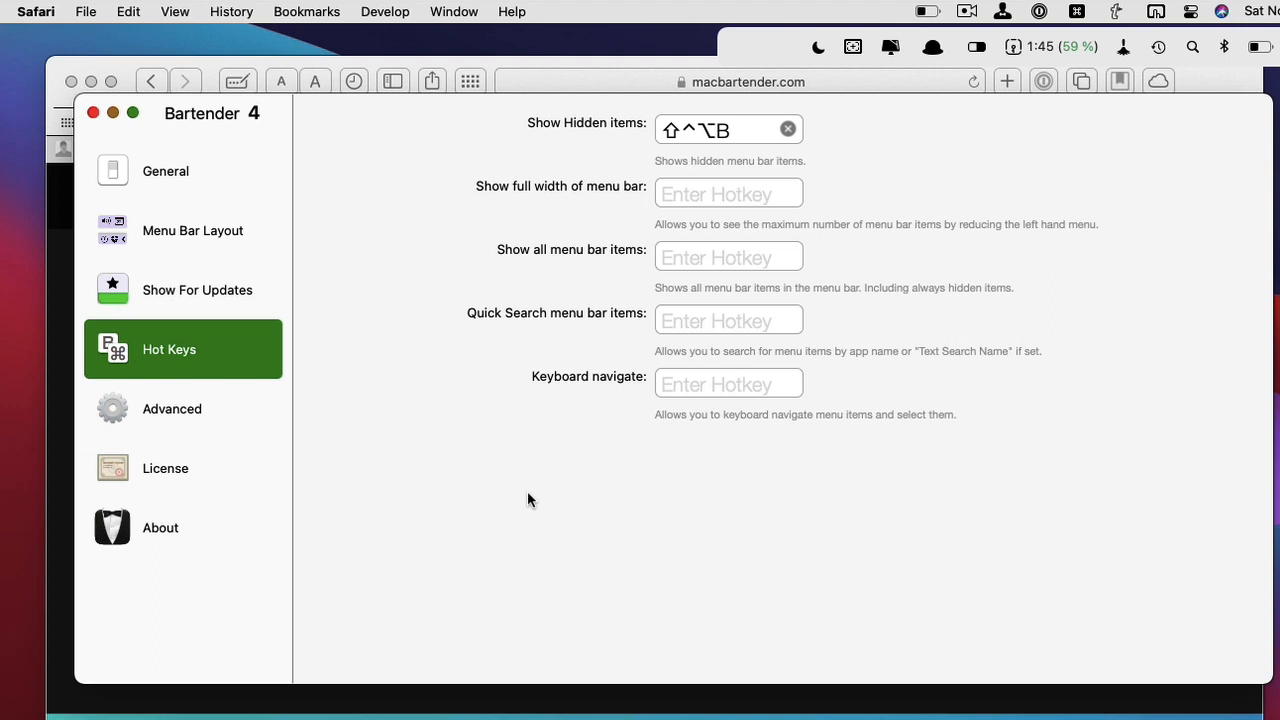
{"action": "left_click", "coordinate": [172, 408]}
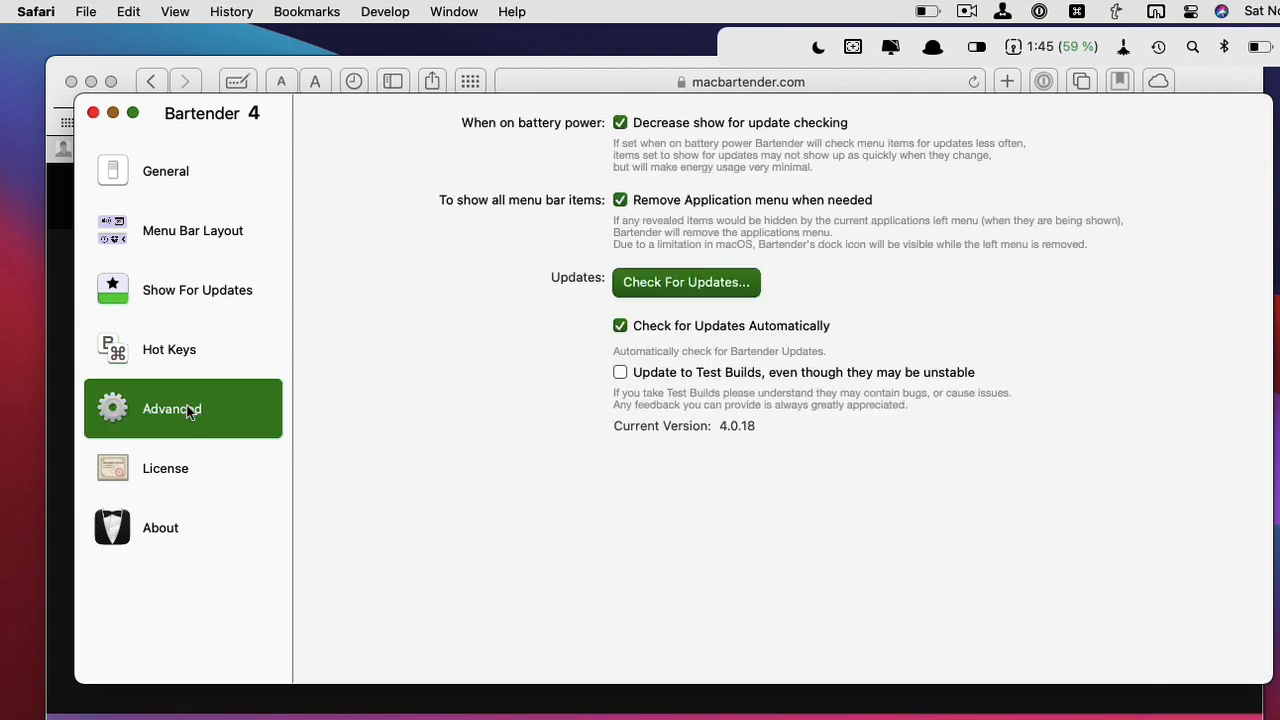
{"action": "mouse_move", "coordinate": [280, 388]}
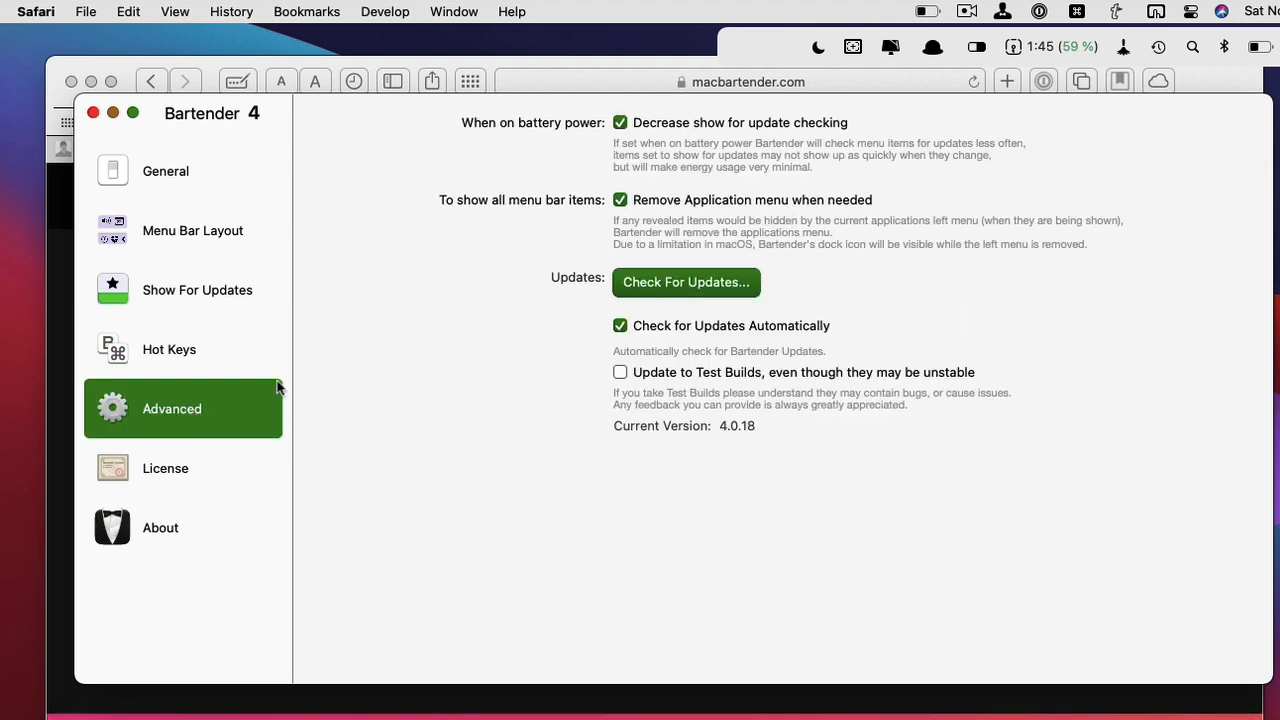
{"action": "left_click", "coordinate": [164, 172]}
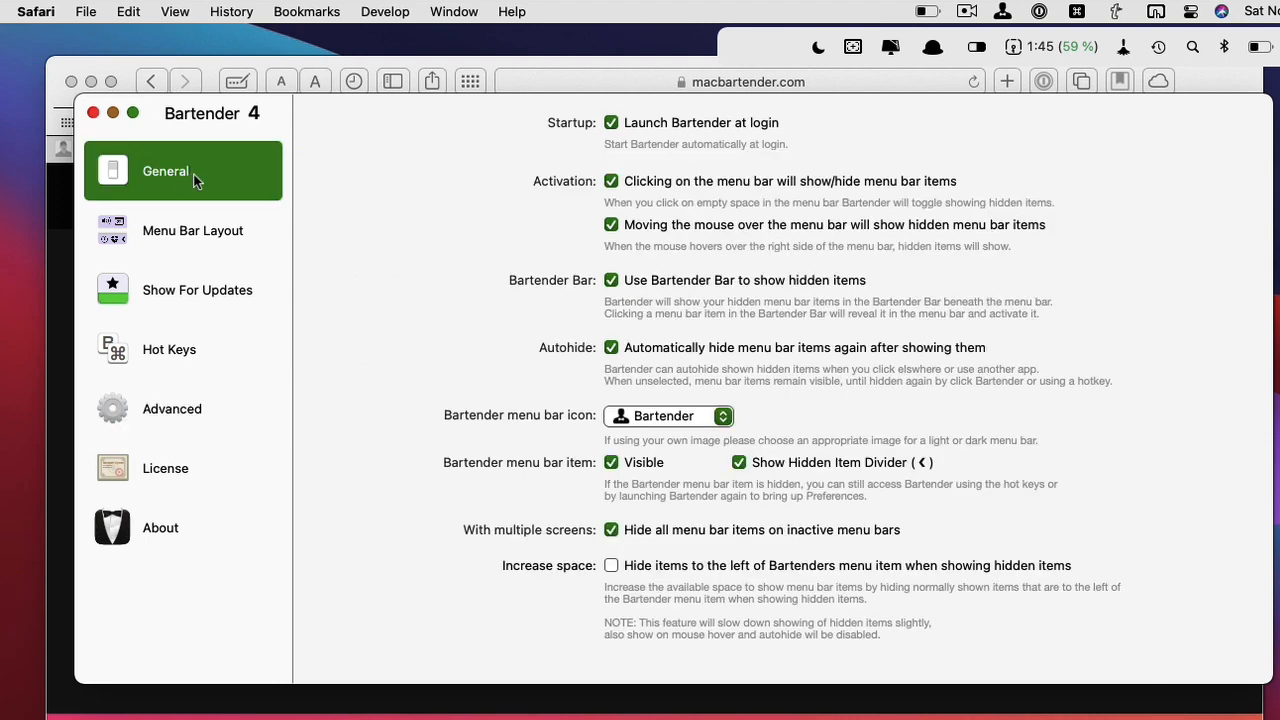
{"action": "mouse_move", "coordinate": [784, 208]}
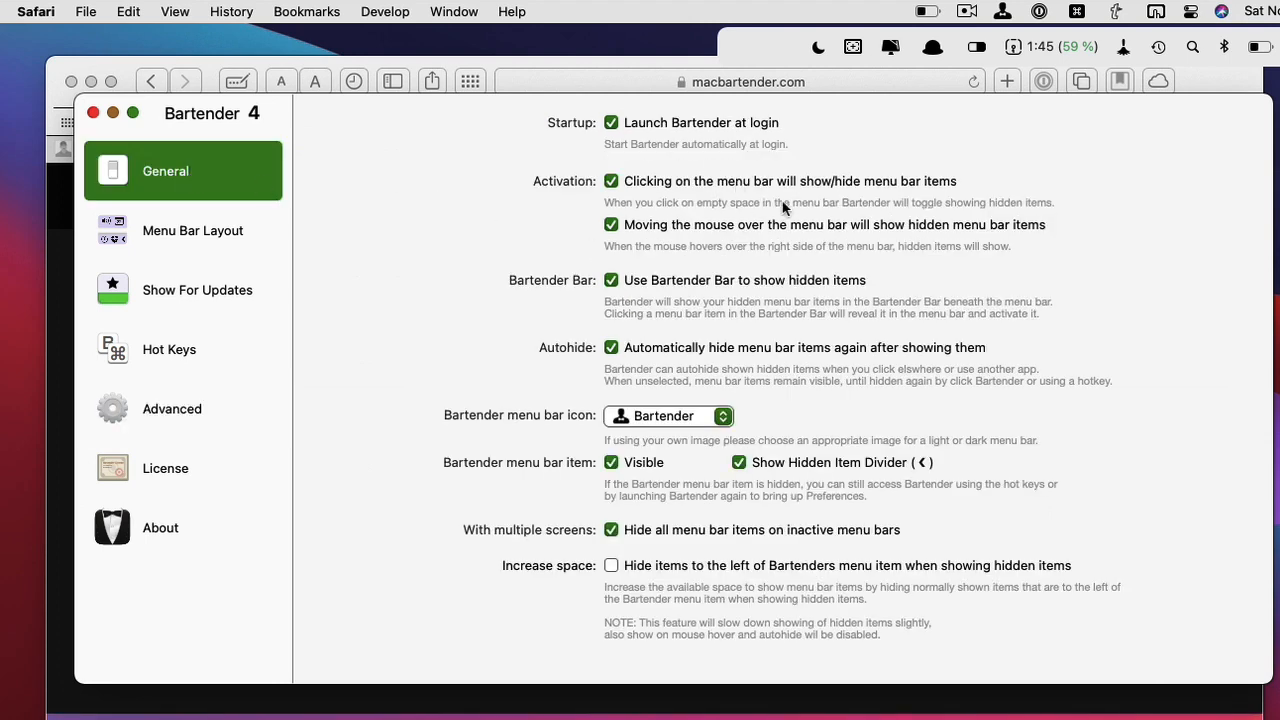
{"action": "mouse_move", "coordinate": [756, 362]}
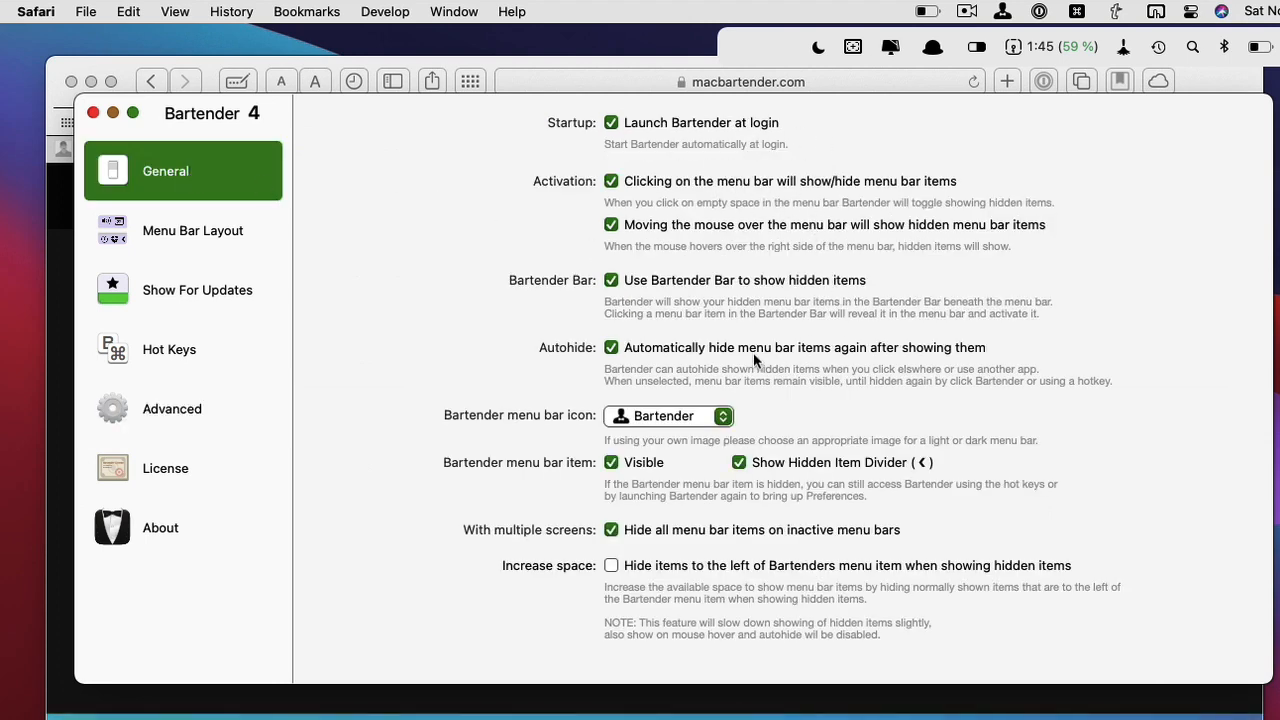
{"action": "mouse_move", "coordinate": [564, 430]}
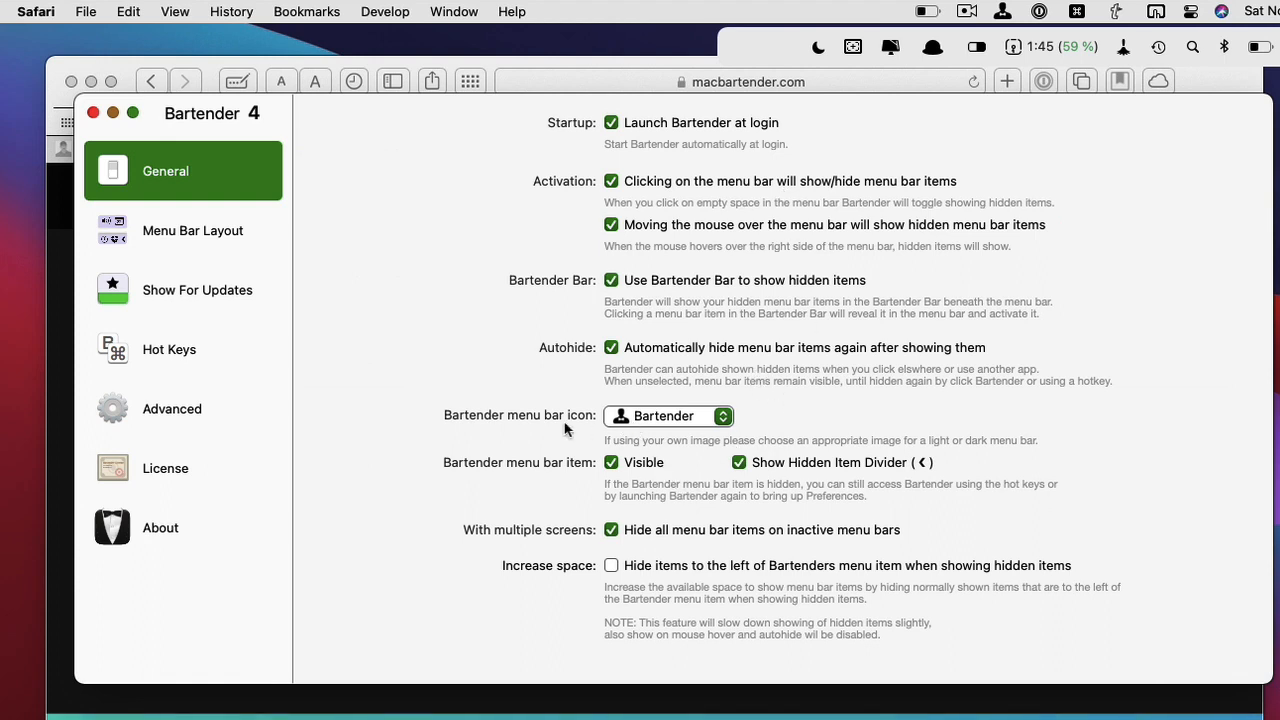
Review the alternative Bartender menu bar icons, keep the current one, and return to Menu Bar Layout
{"action": "left_click", "coordinate": [668, 416]}
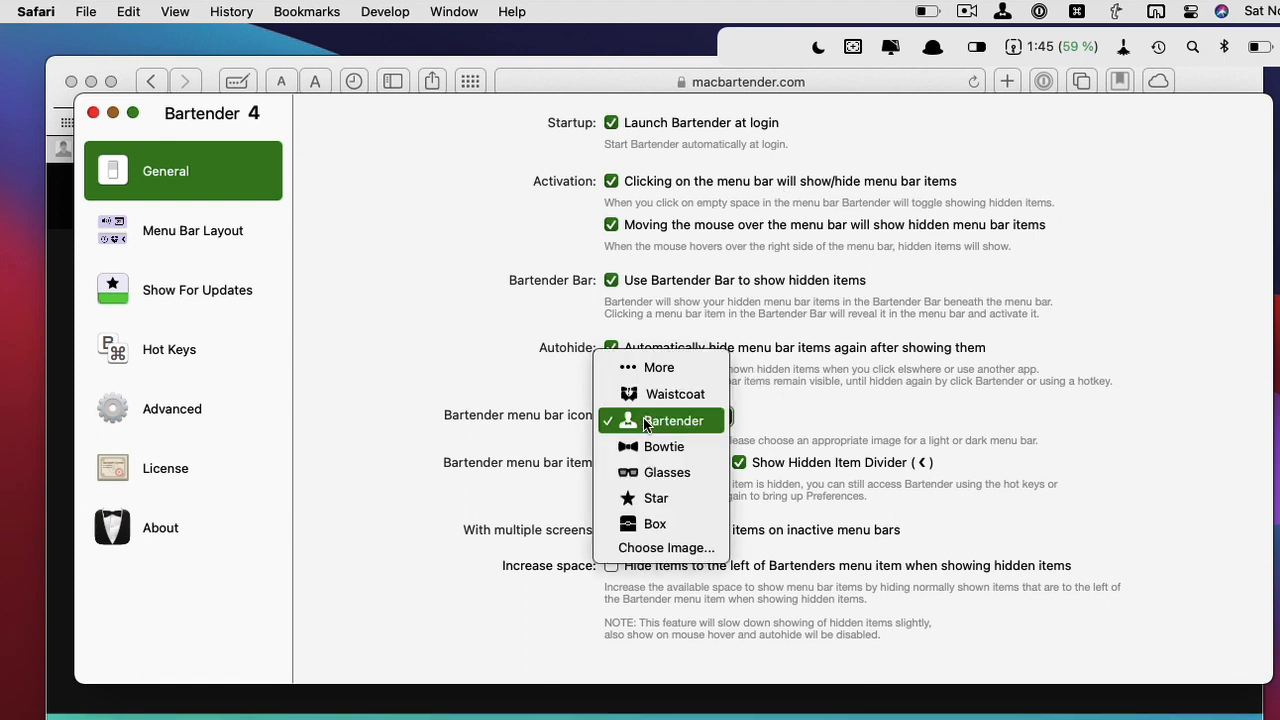
{"action": "mouse_move", "coordinate": [750, 424]}
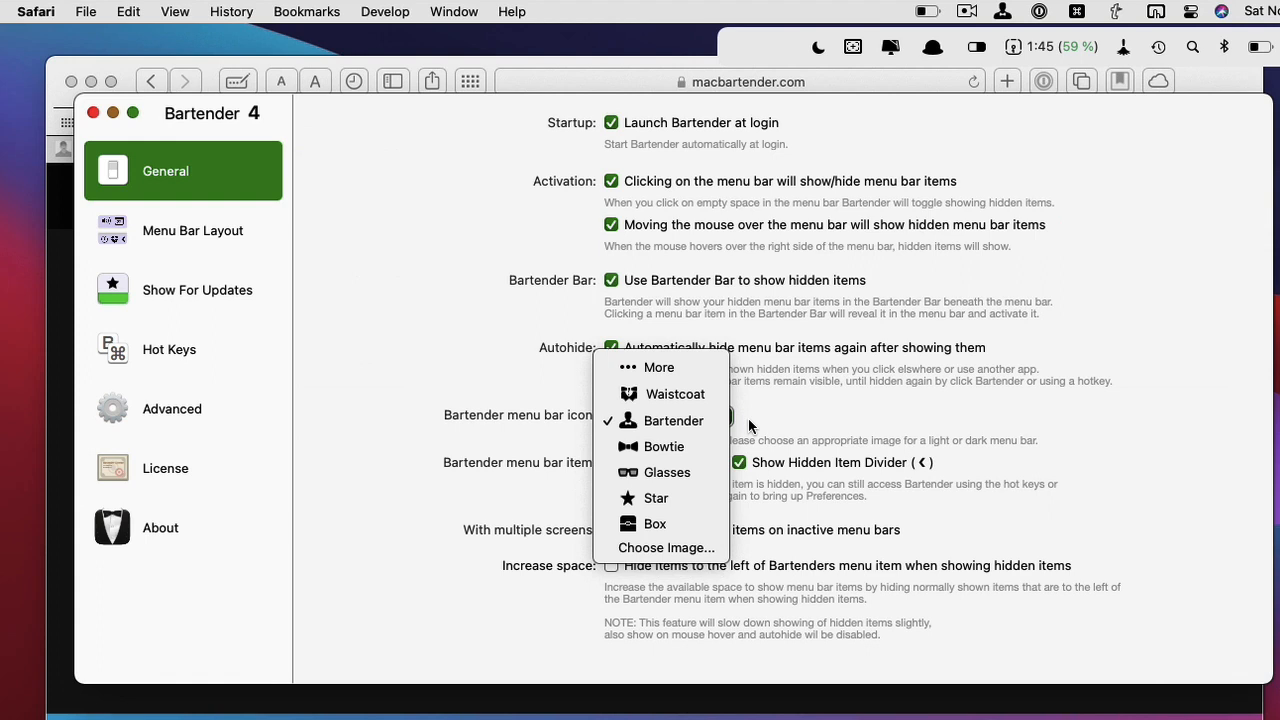
{"action": "left_click", "coordinate": [672, 420]}
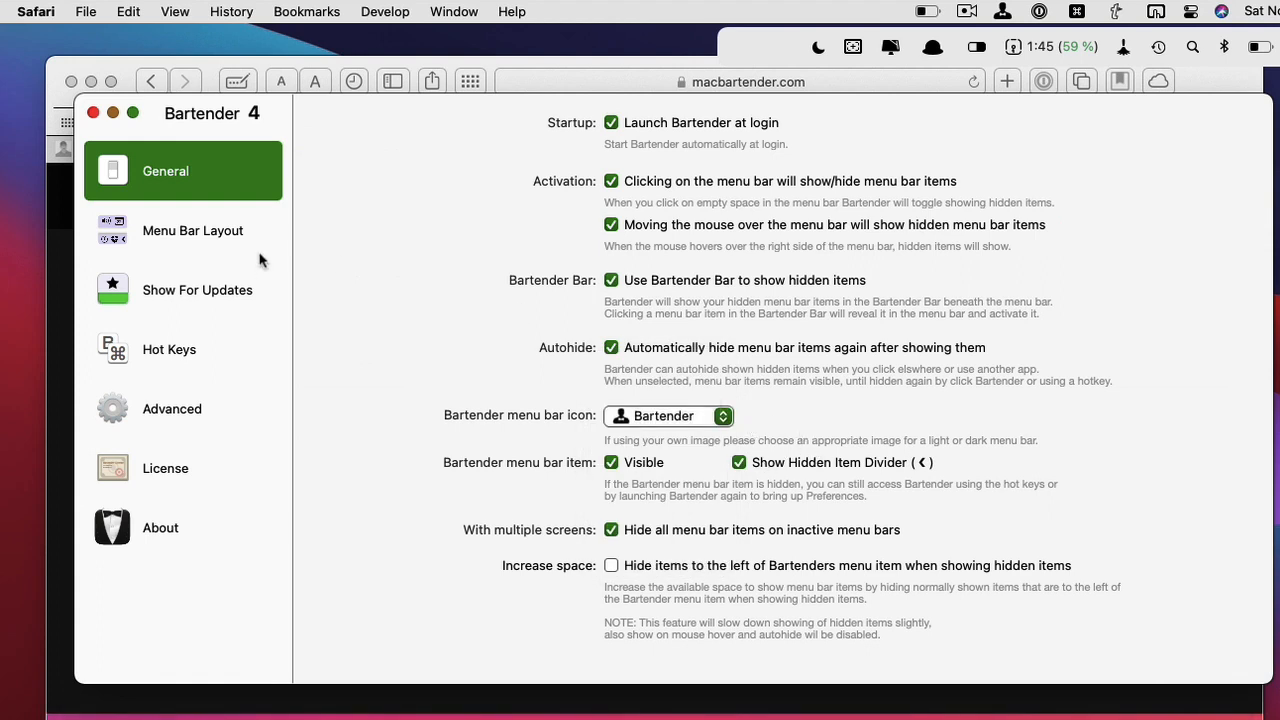
{"action": "mouse_move", "coordinate": [210, 252]}
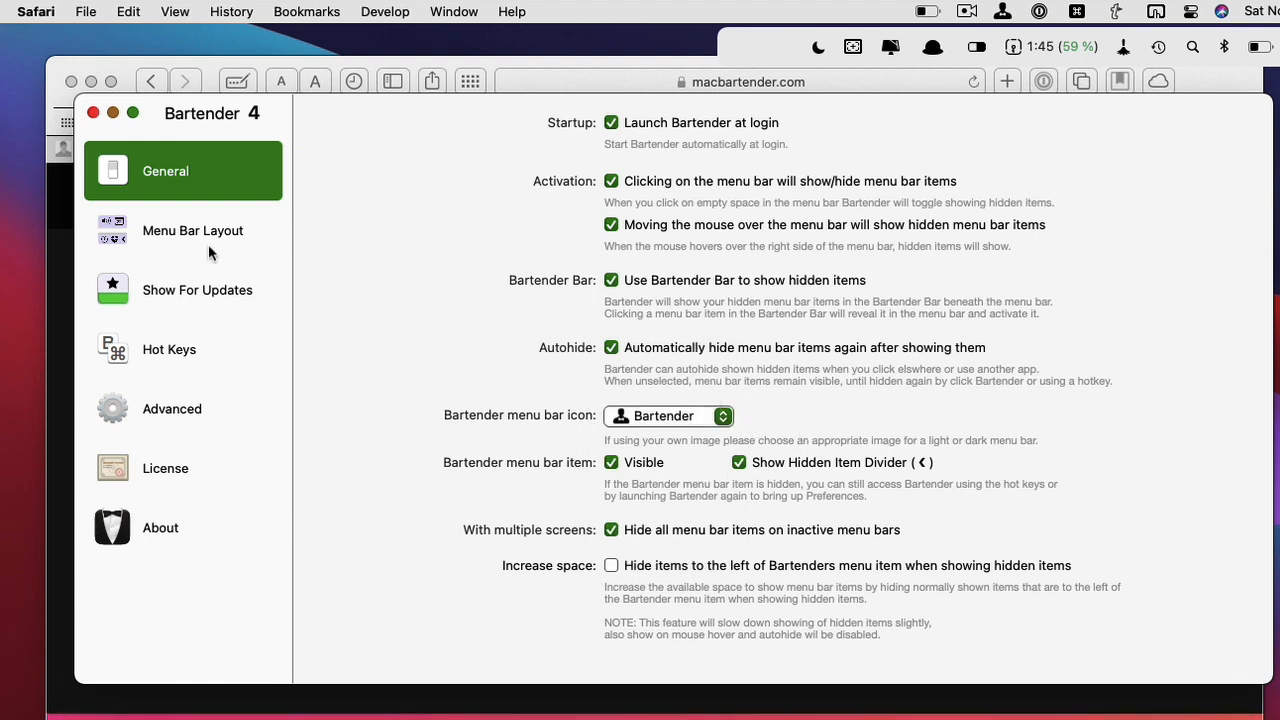
{"action": "left_click", "coordinate": [192, 230]}
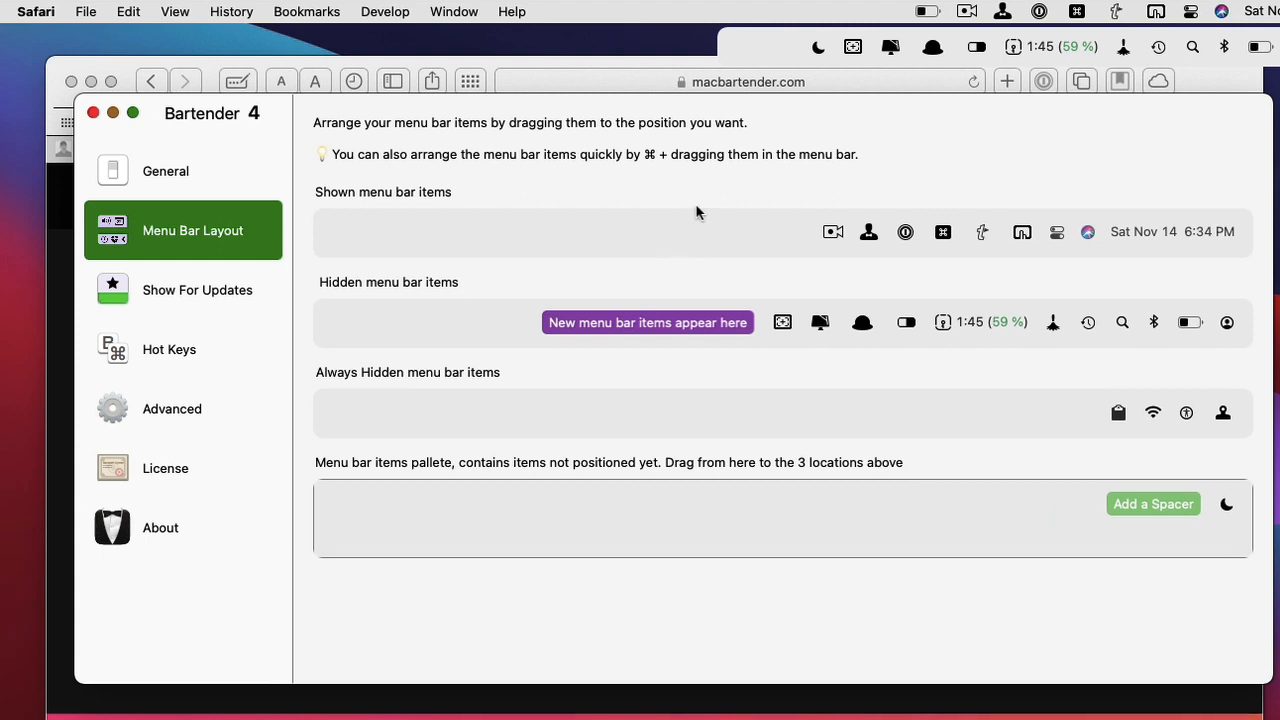
{"action": "mouse_move", "coordinate": [890, 210]}
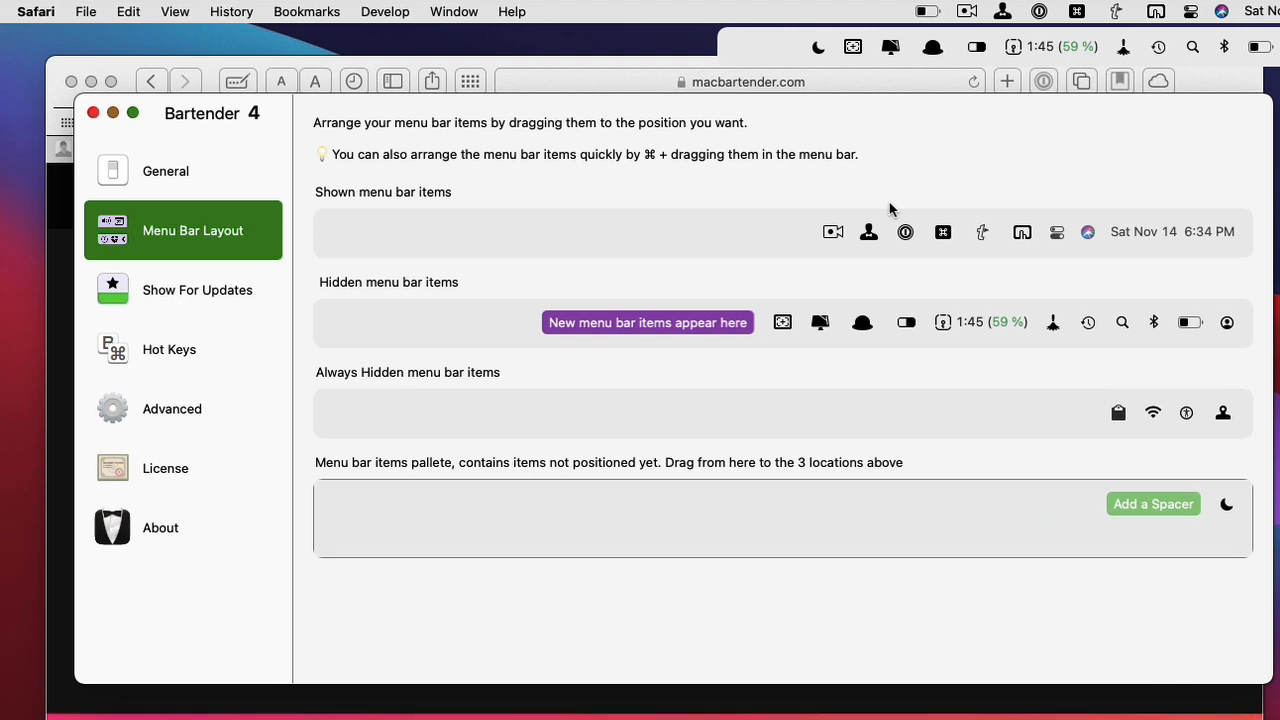
{"action": "mouse_move", "coordinate": [1216, 82]}
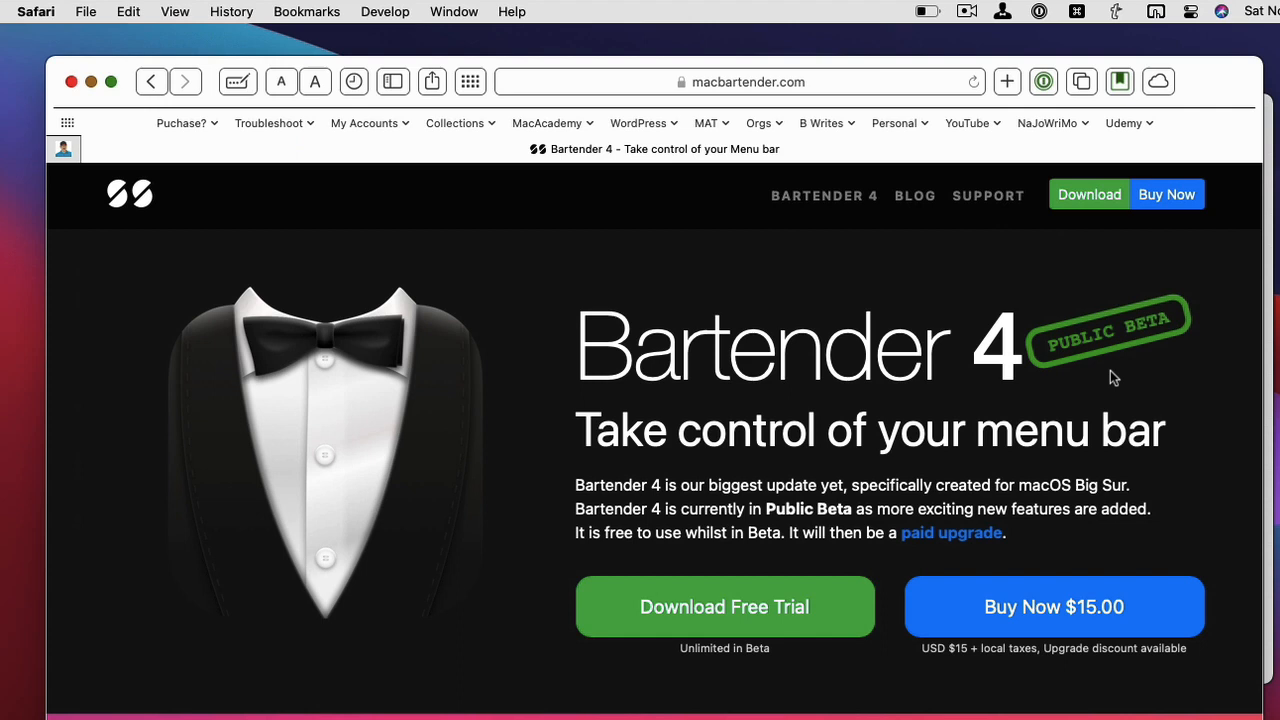
{"action": "mouse_move", "coordinate": [1104, 396]}
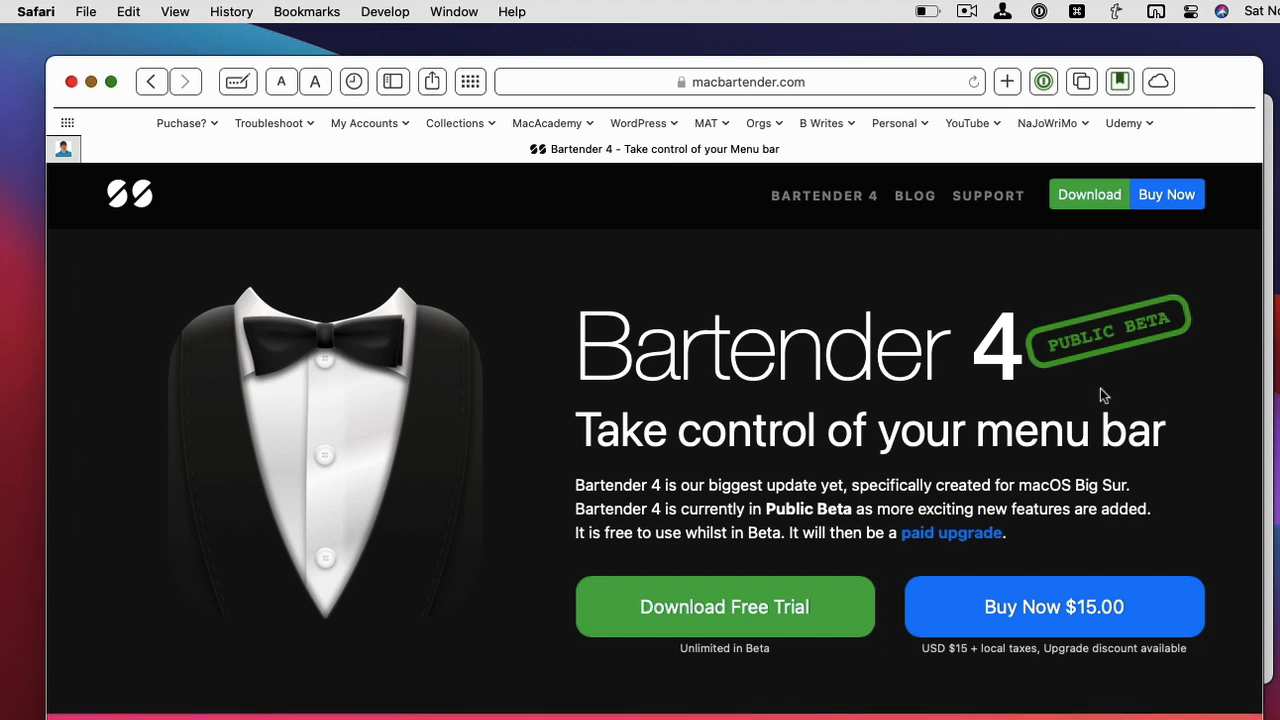
{"action": "mouse_move", "coordinate": [728, 664]}
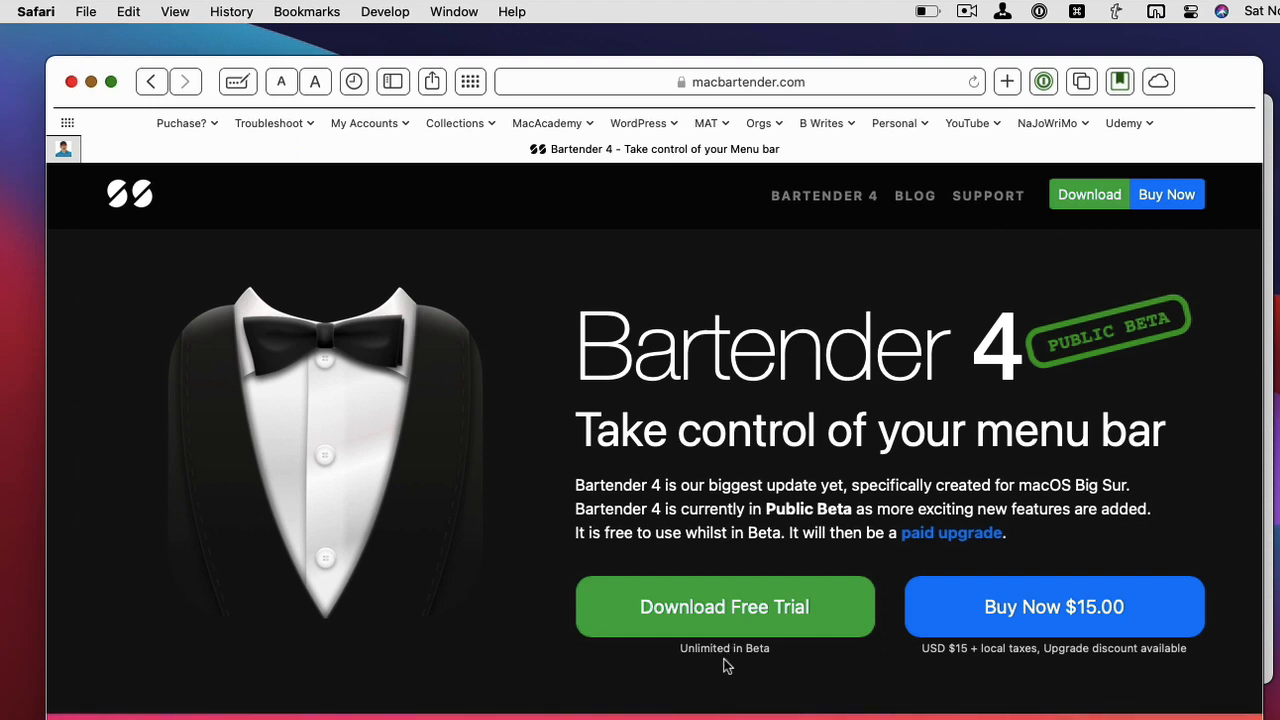